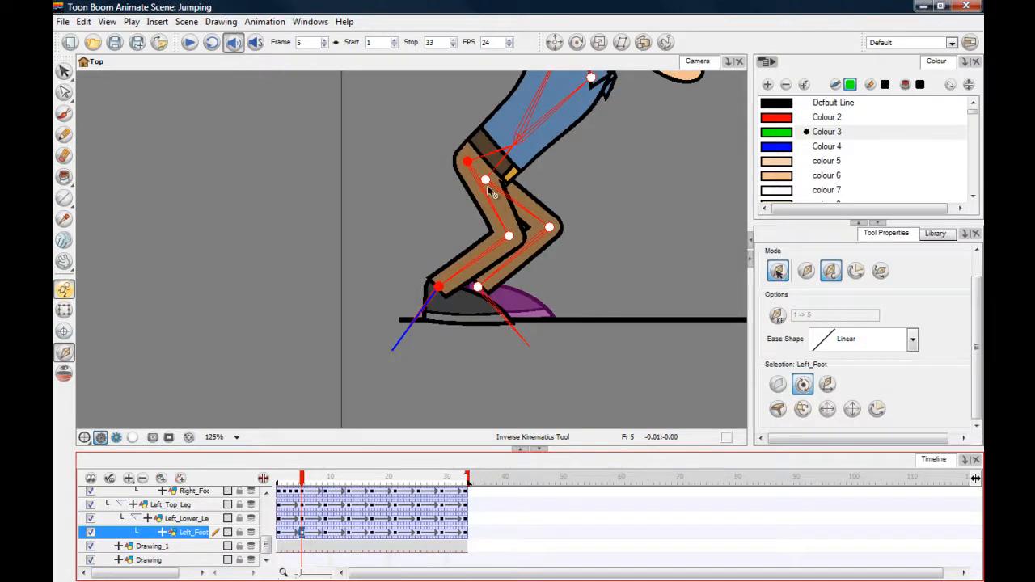
Constrain Left_Foot flat on the floor from frame 1, then check crouch frames 5–9
left_click_drag(485, 180, 467, 162)
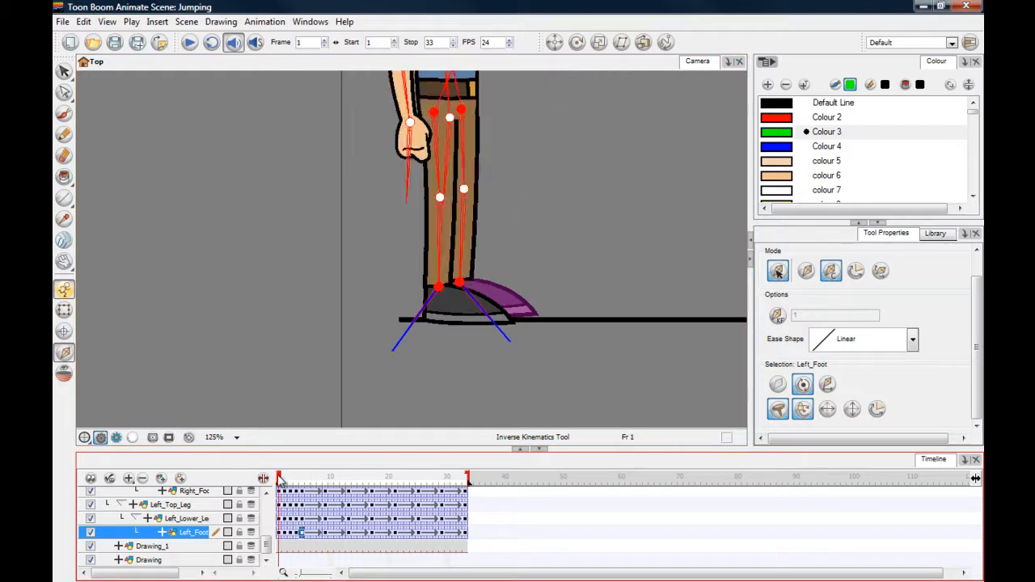
left_click(303, 477)
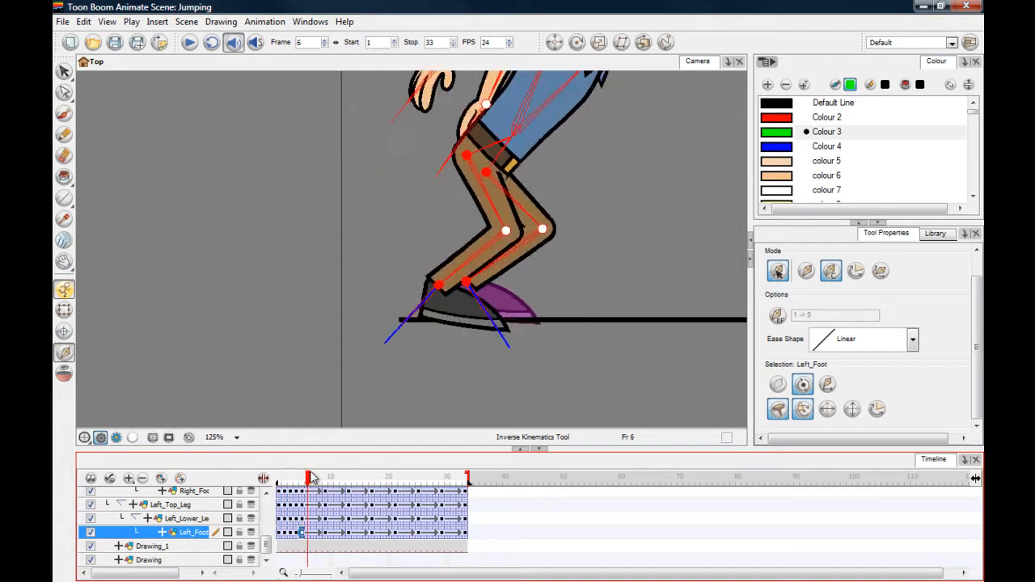
left_click(307, 478)
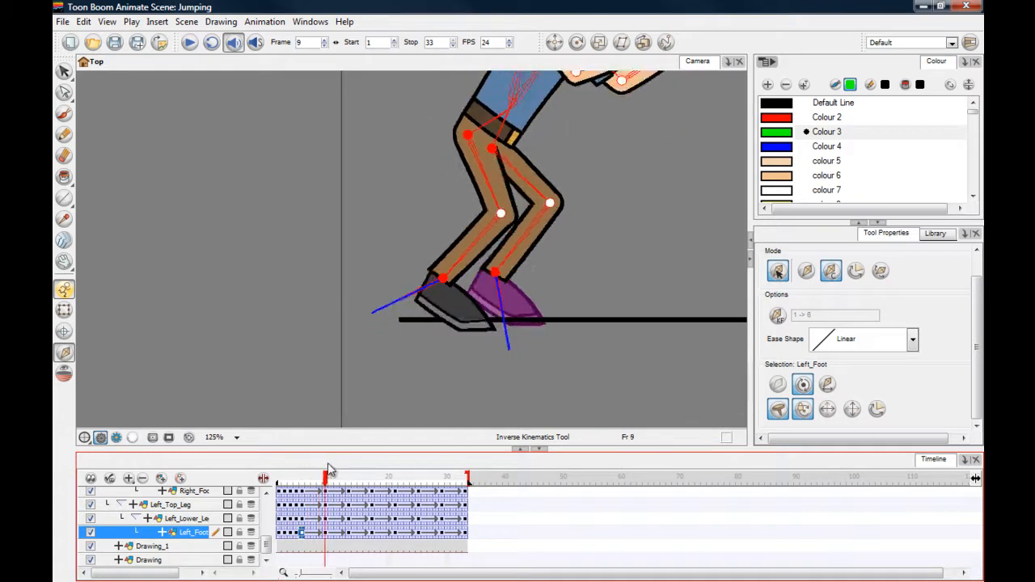
left_click_drag(323, 477, 315, 477)
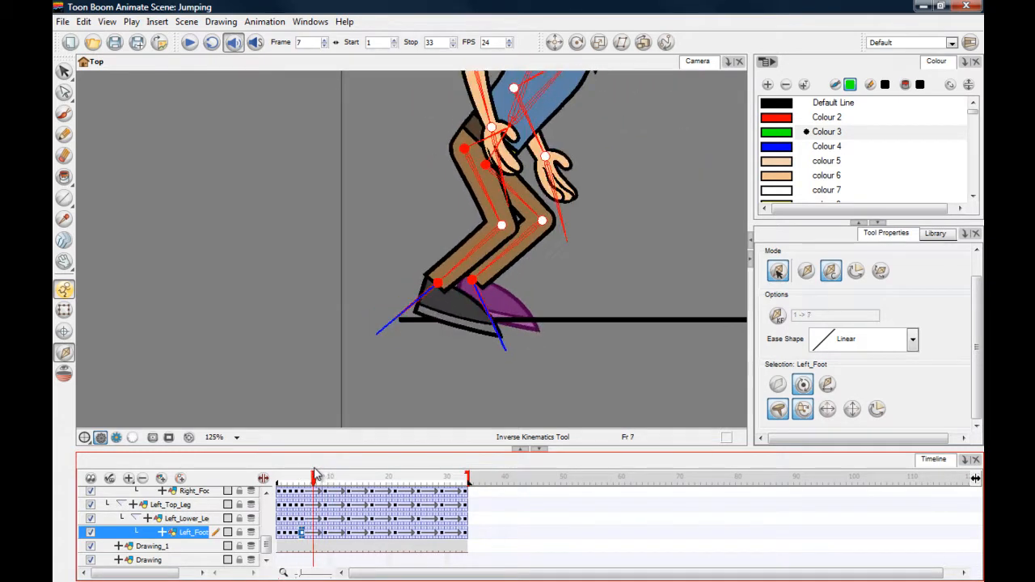
left_click(320, 475)
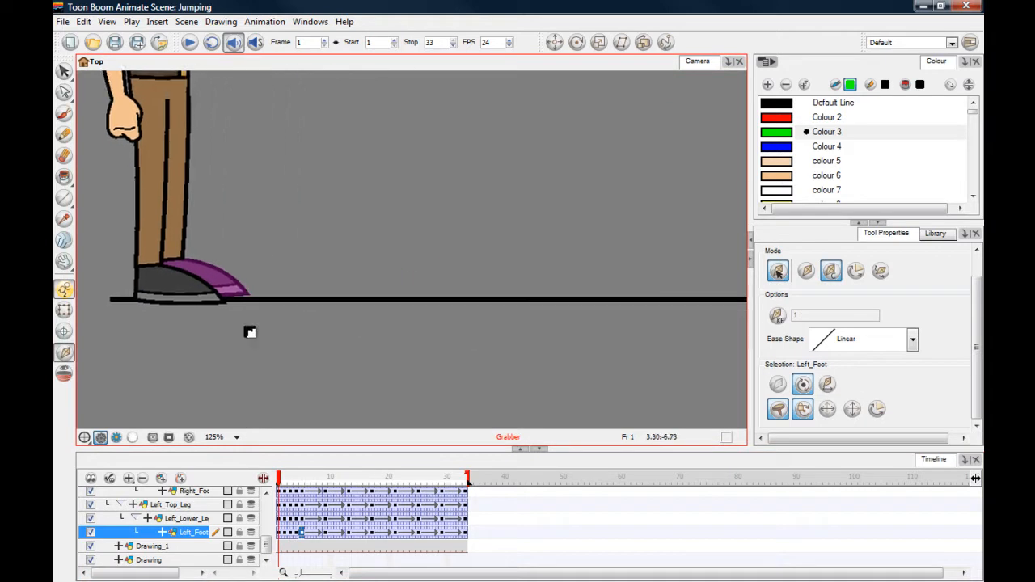
Pan the Camera view along the floor and show the final frame 33
left_click_drag(250, 332, 425, 330)
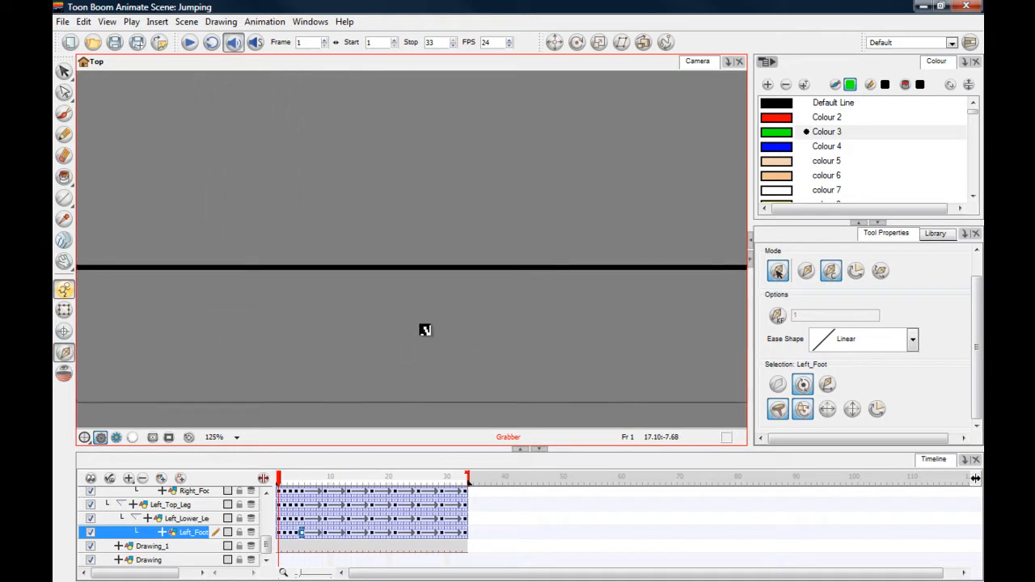
left_click(320, 477)
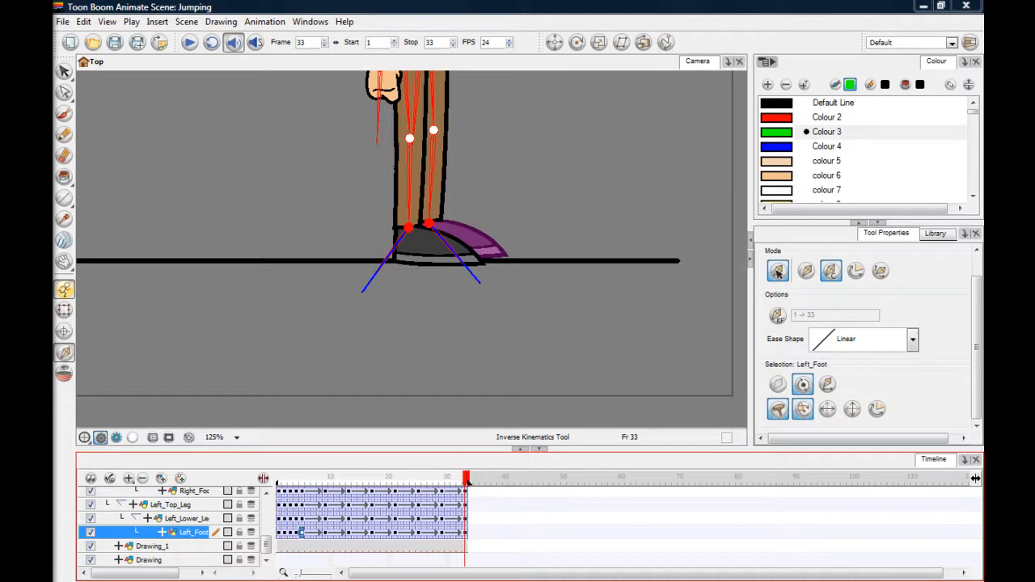
mouse_move(368, 257)
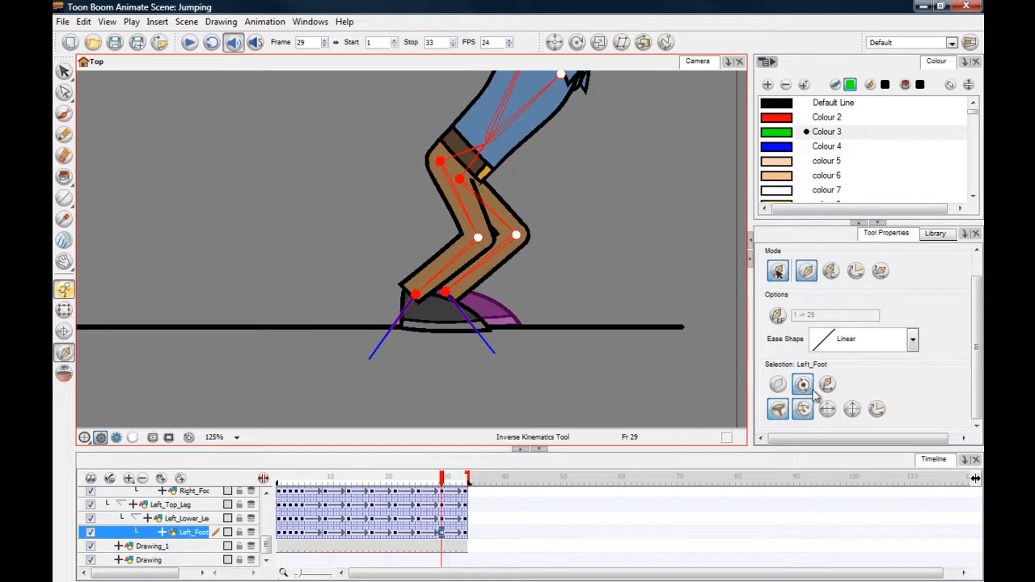
Apply Left_Foot IK constraints across frames 29 to 33 and confirm with Yes
left_click(778, 409)
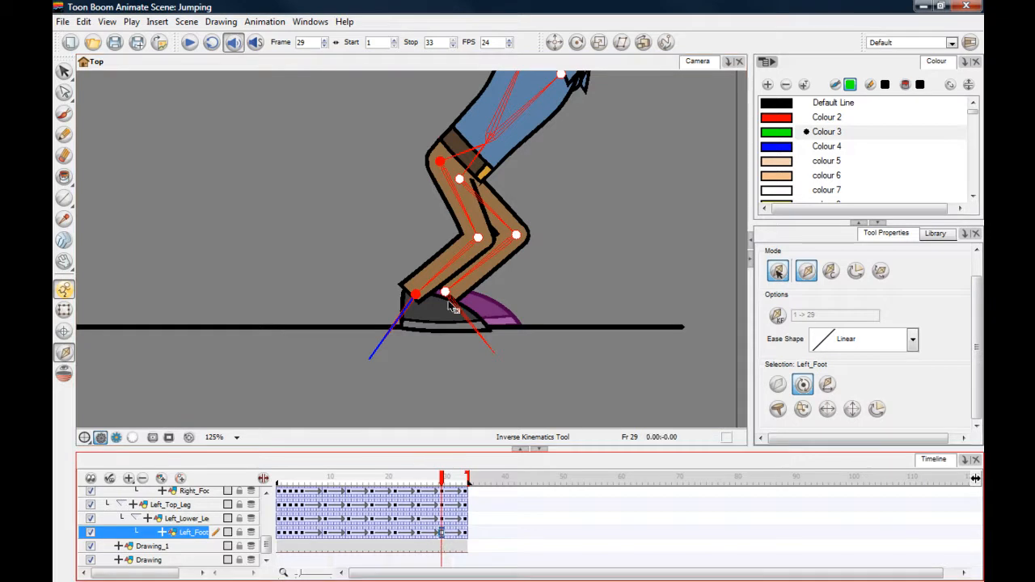
mouse_move(831, 271)
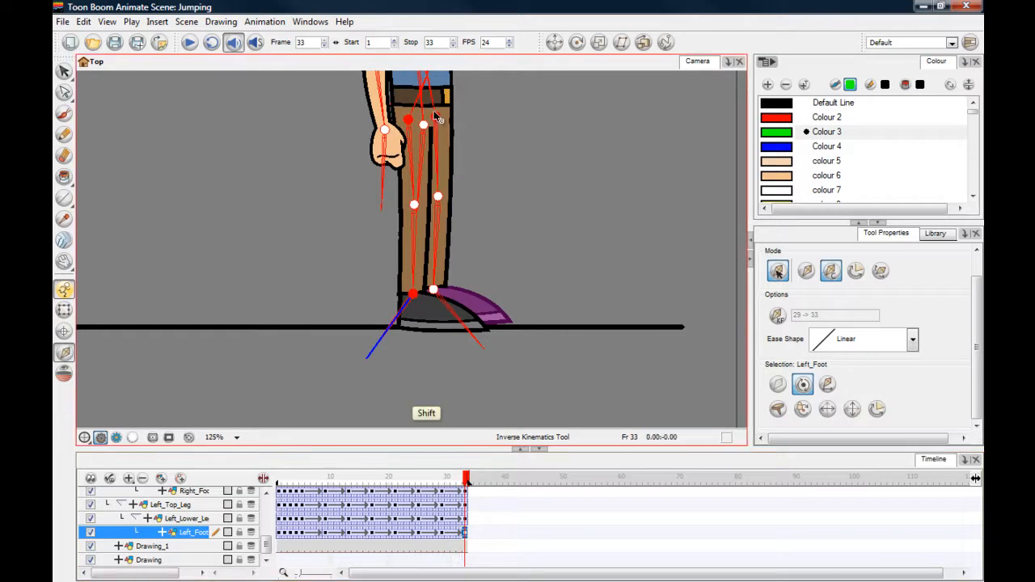
left_click(777, 409)
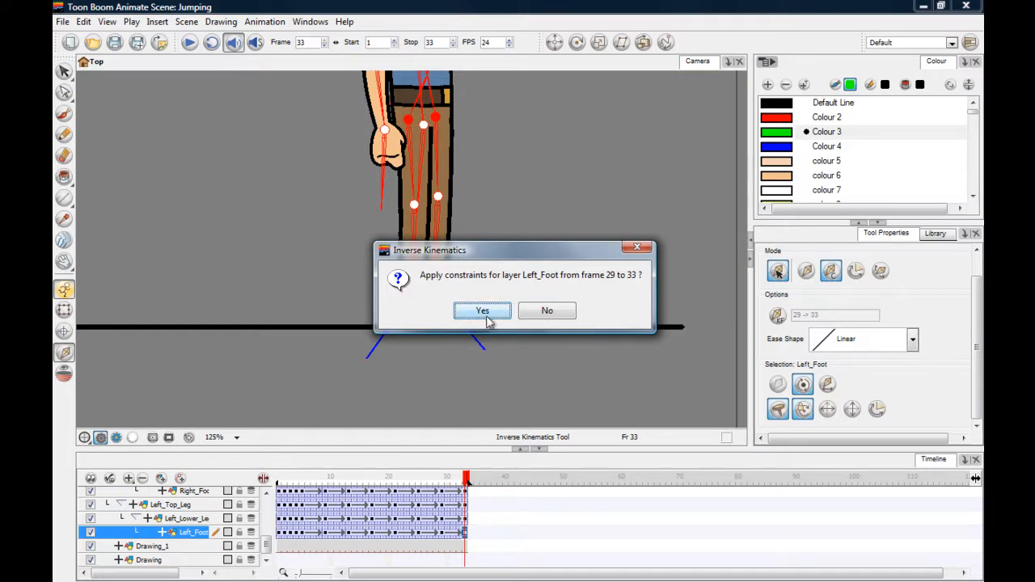
left_click(481, 310)
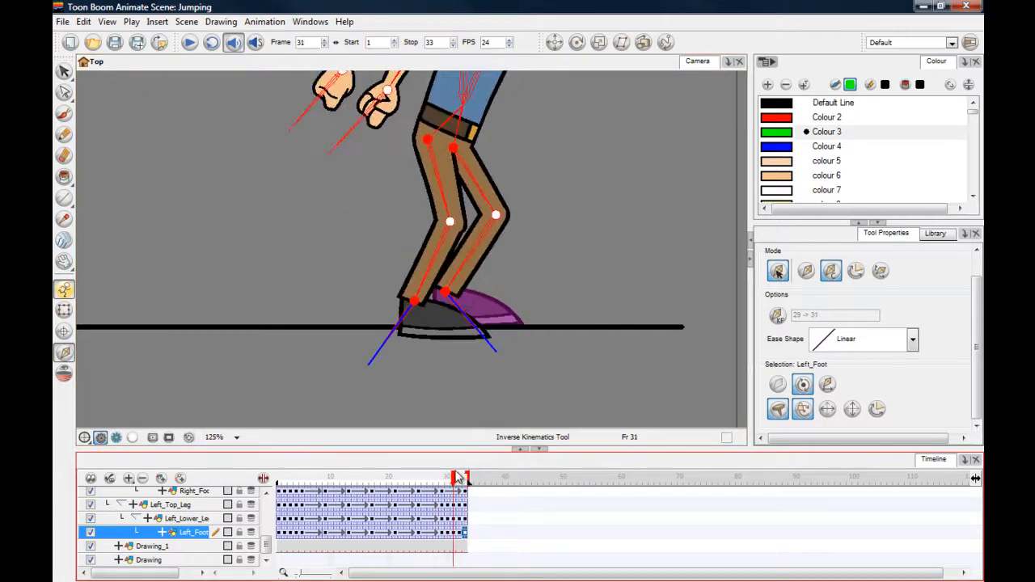
Apply Right_Foot IK constraints from frame 29 to 33 and confirm with Yes
left_click(465, 477)
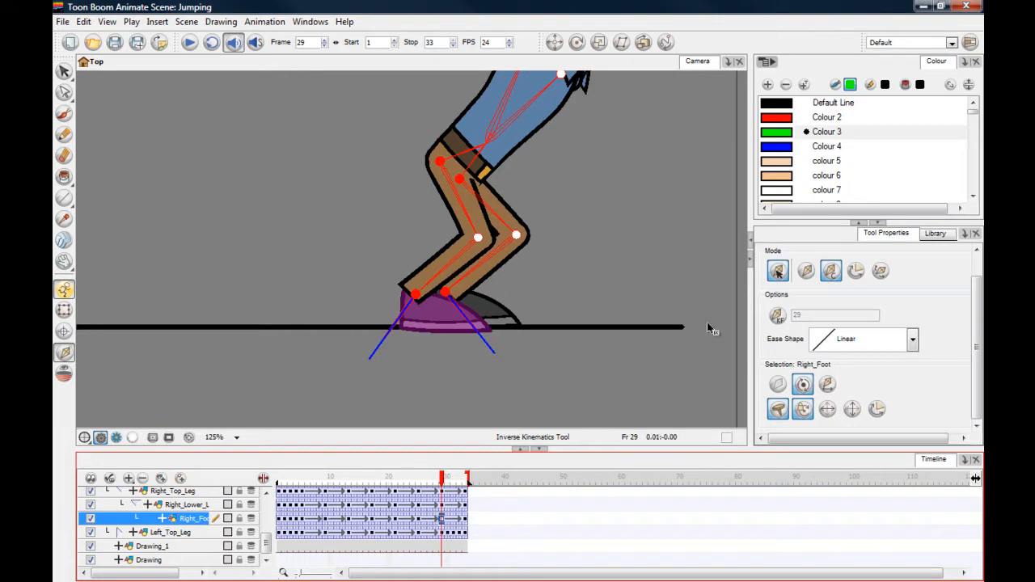
left_click(805, 271)
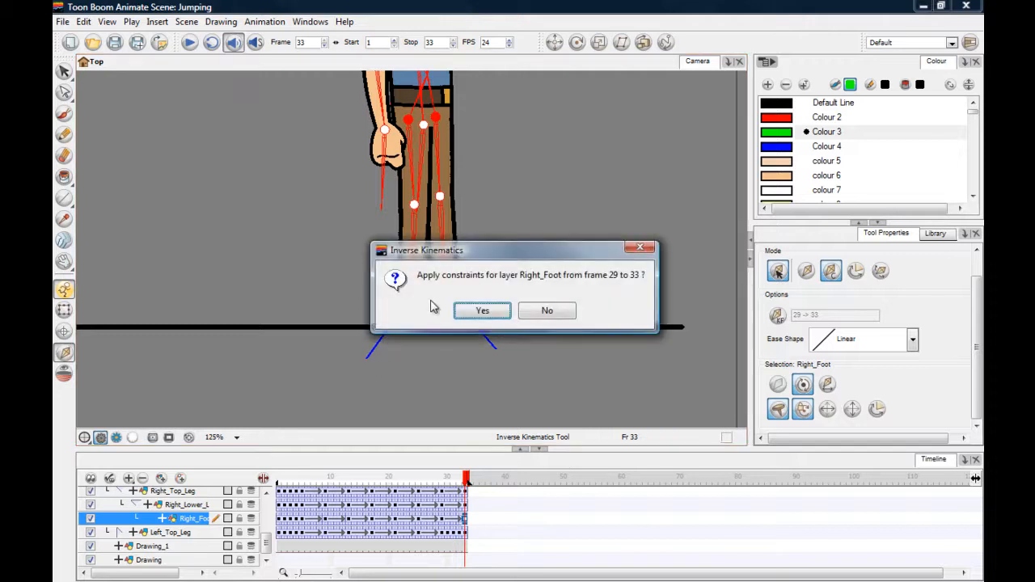
left_click(482, 311)
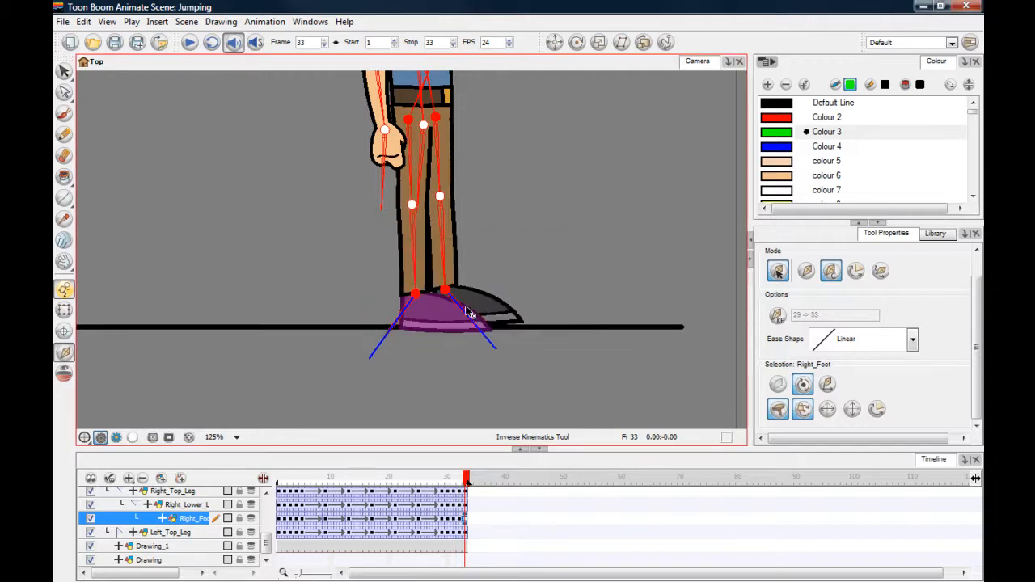
Scrub frames 26–33 to check the right foot stays planted on landing
left_click_drag(465, 481, 436, 481)
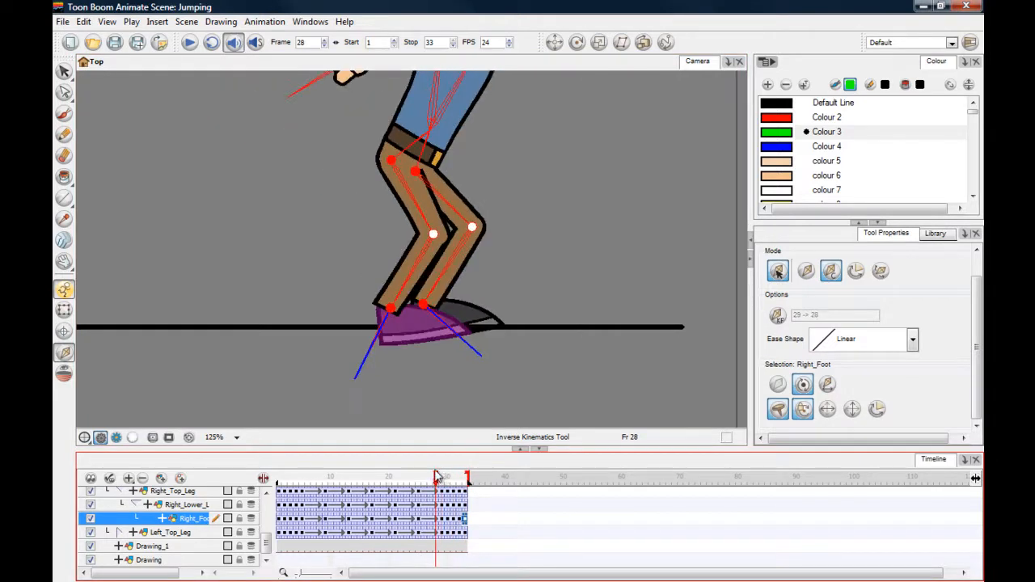
left_click_drag(440, 477, 465, 476)
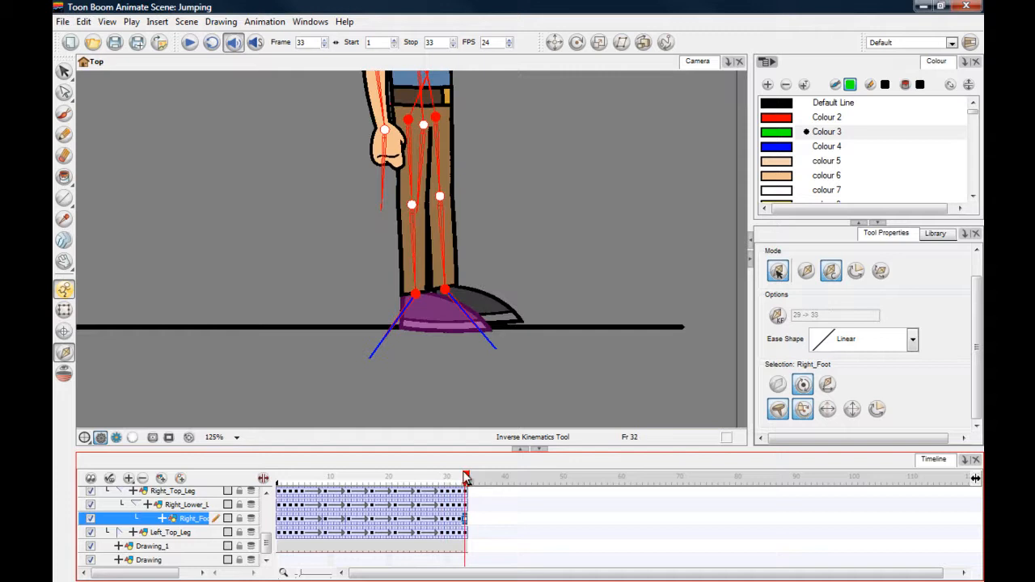
left_click_drag(466, 477, 455, 477)
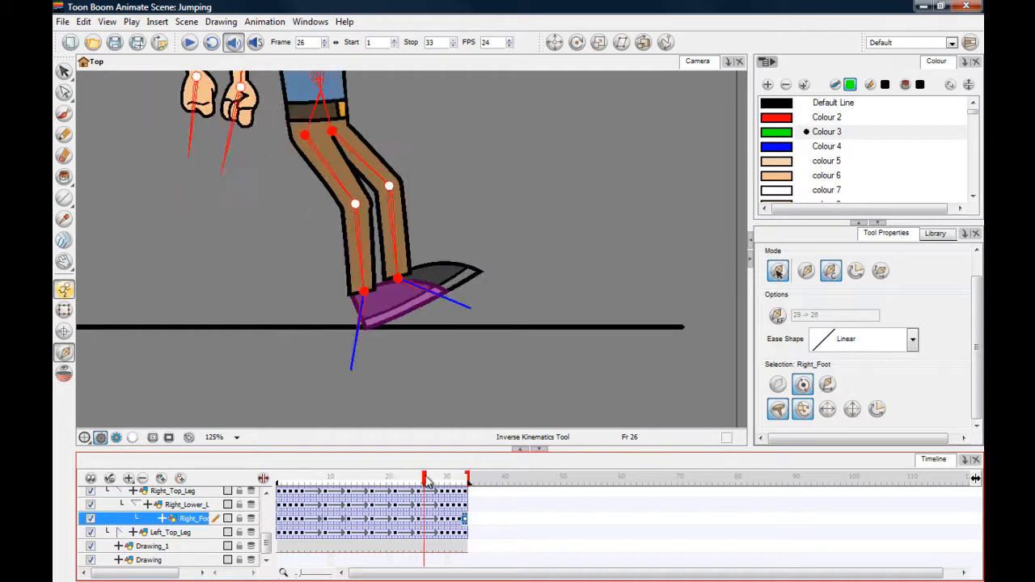
left_click(426, 479)
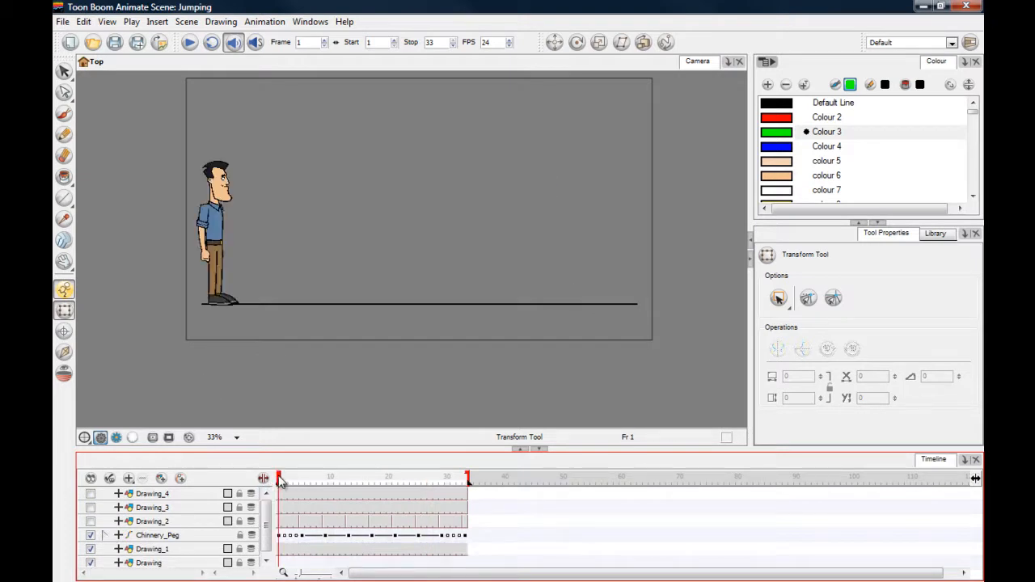
left_click_drag(279, 477, 310, 477)
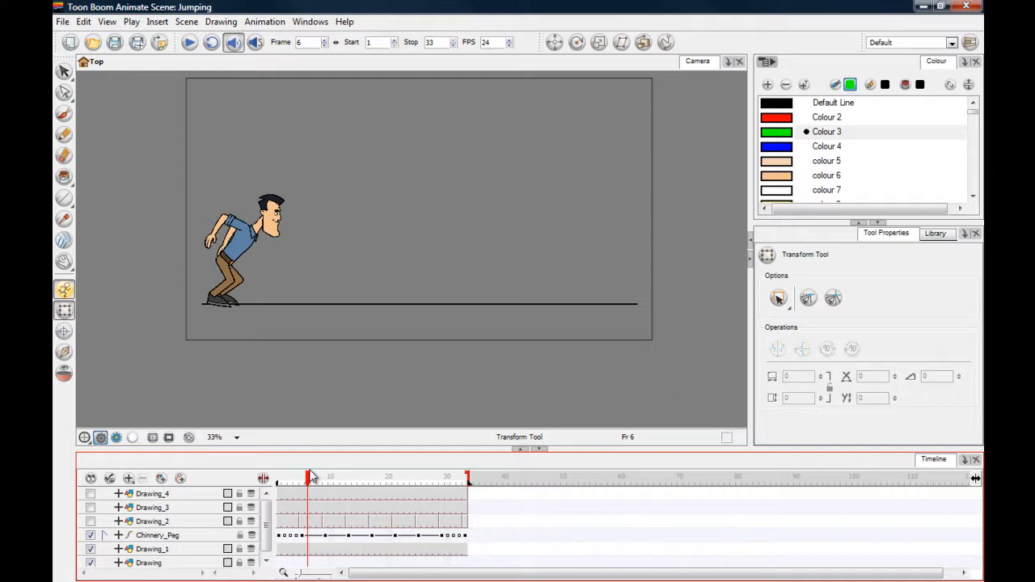
left_click_drag(310, 477, 419, 477)
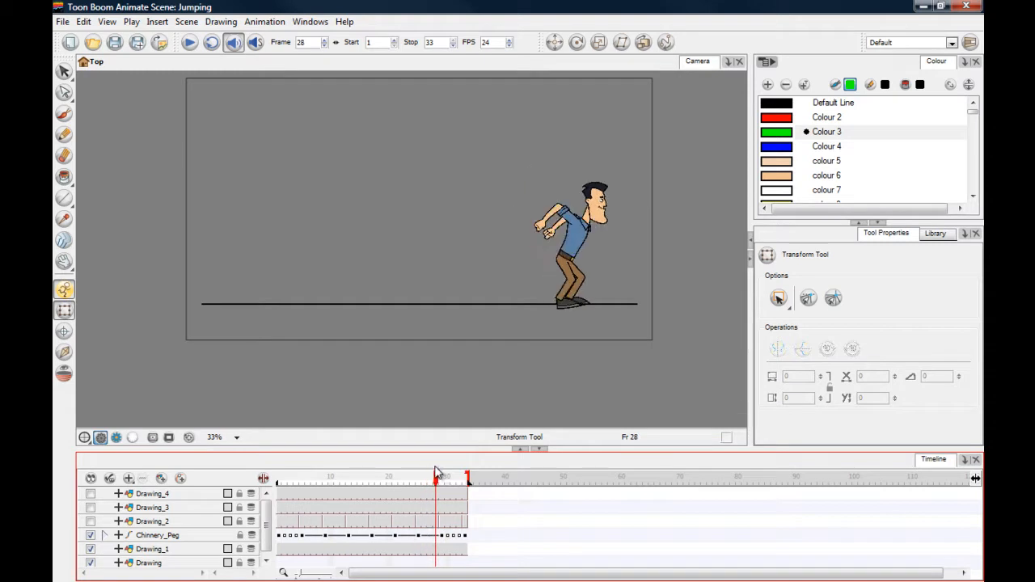
left_click_drag(437, 476, 431, 475)
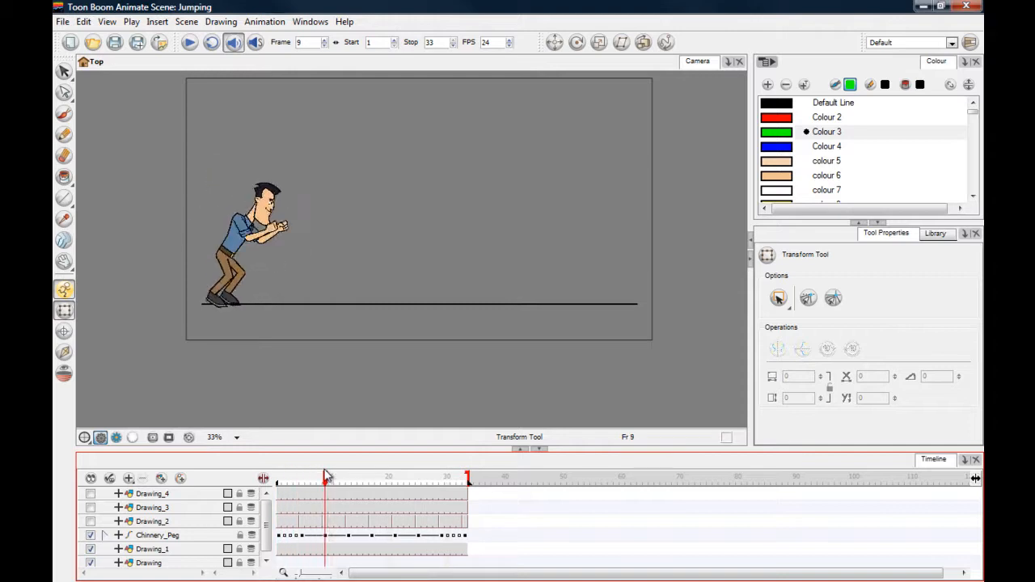
left_click_drag(327, 476, 419, 475)
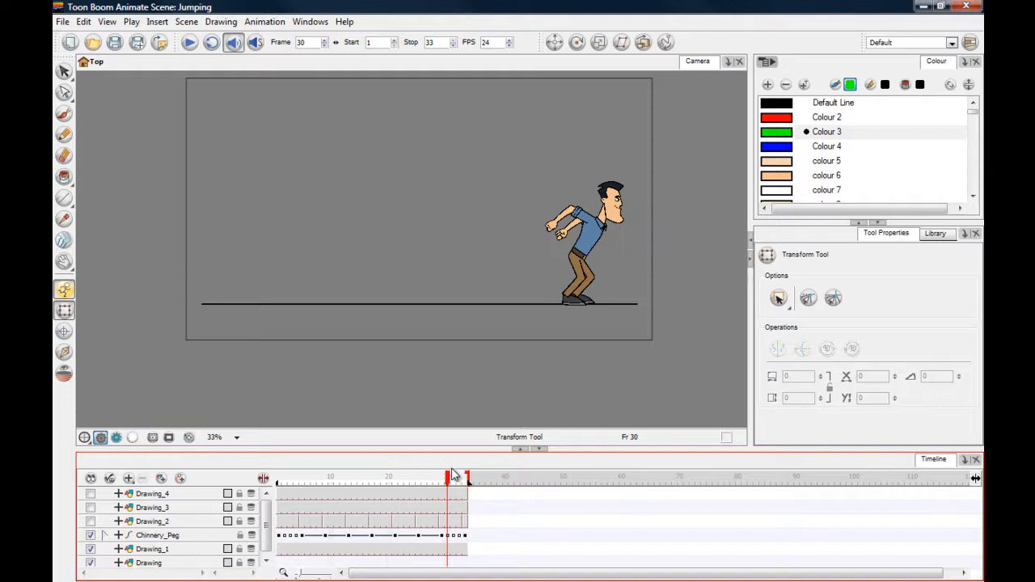
left_click_drag(453, 477, 283, 477)
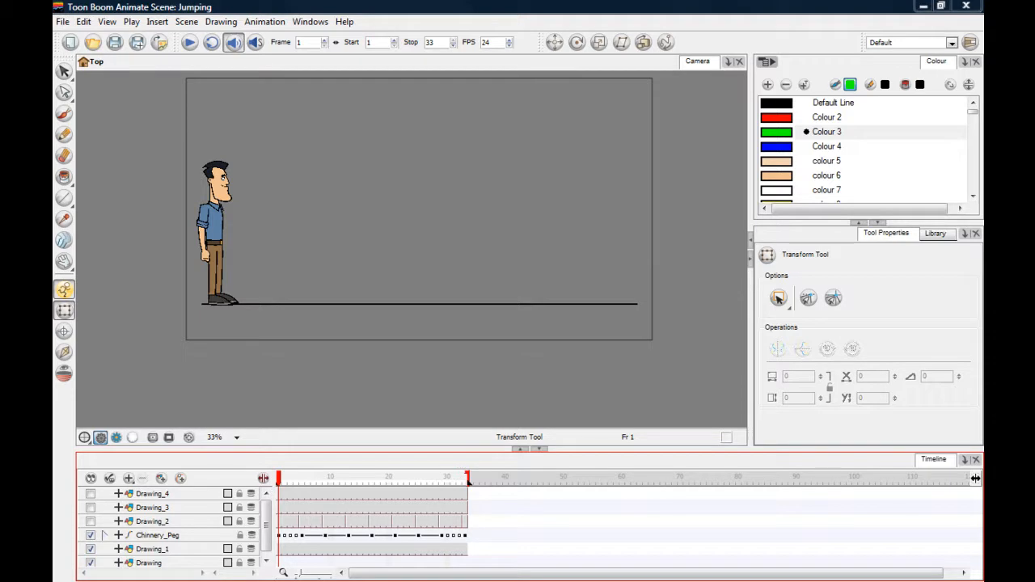
mouse_move(154, 393)
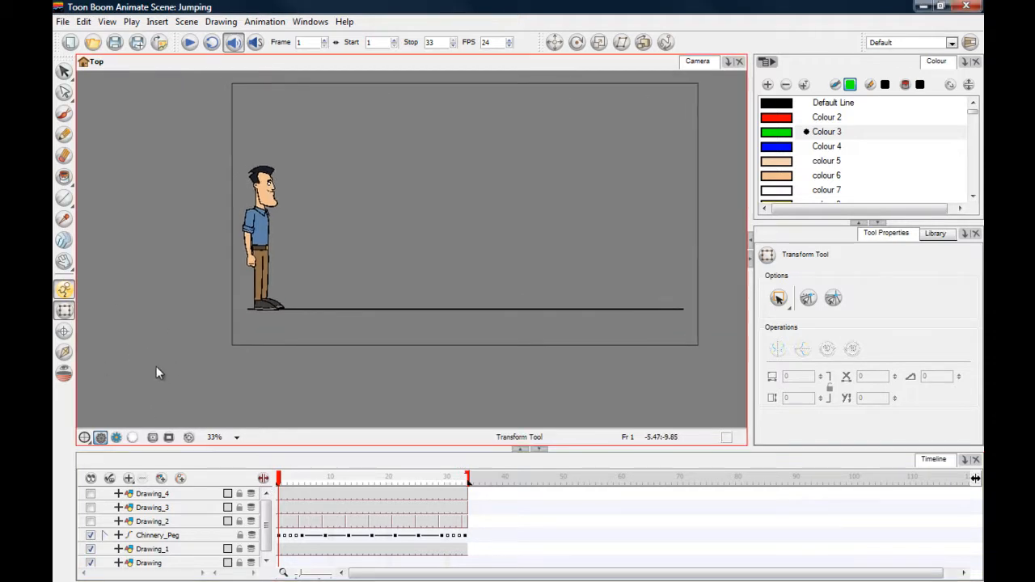
Zoom in and select the right foot at crouch frame 7
scroll("up", 3)
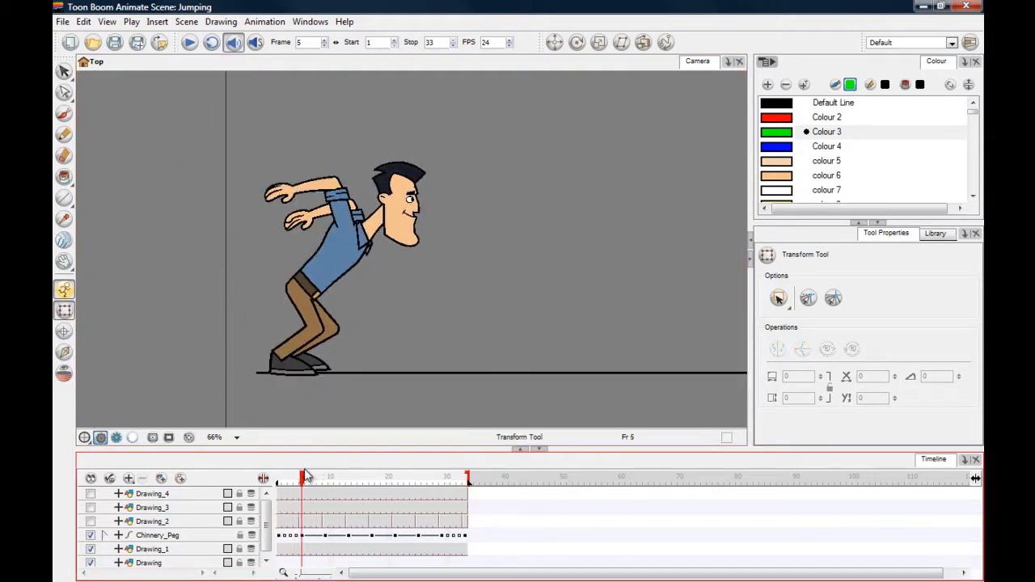
left_click(311, 477)
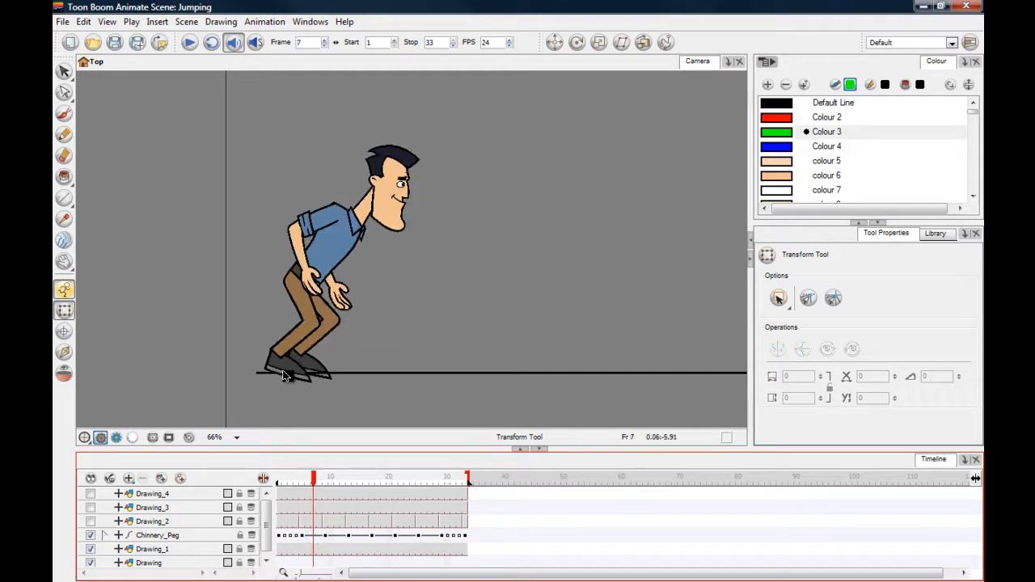
left_click(287, 368)
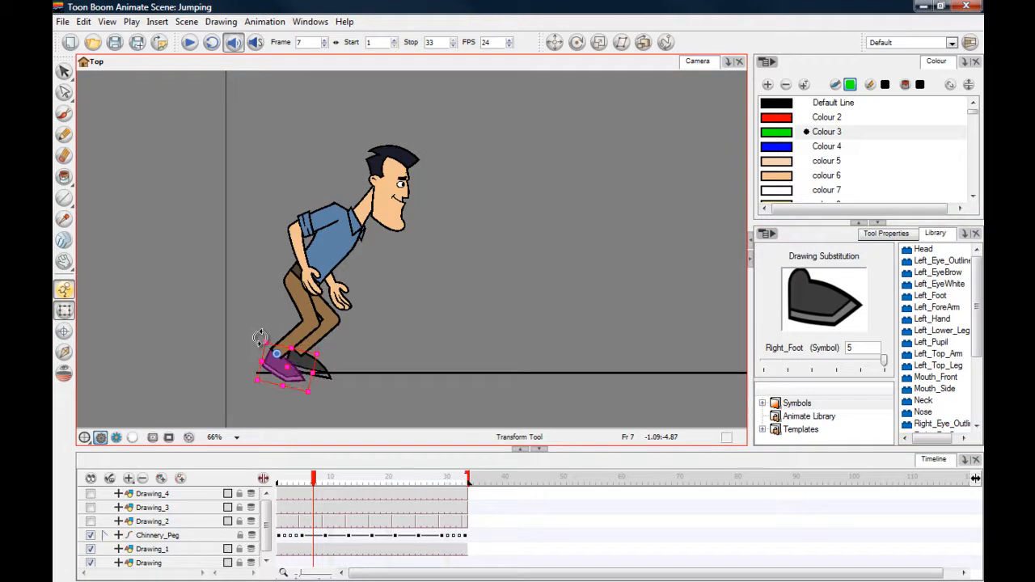
left_click(297, 477)
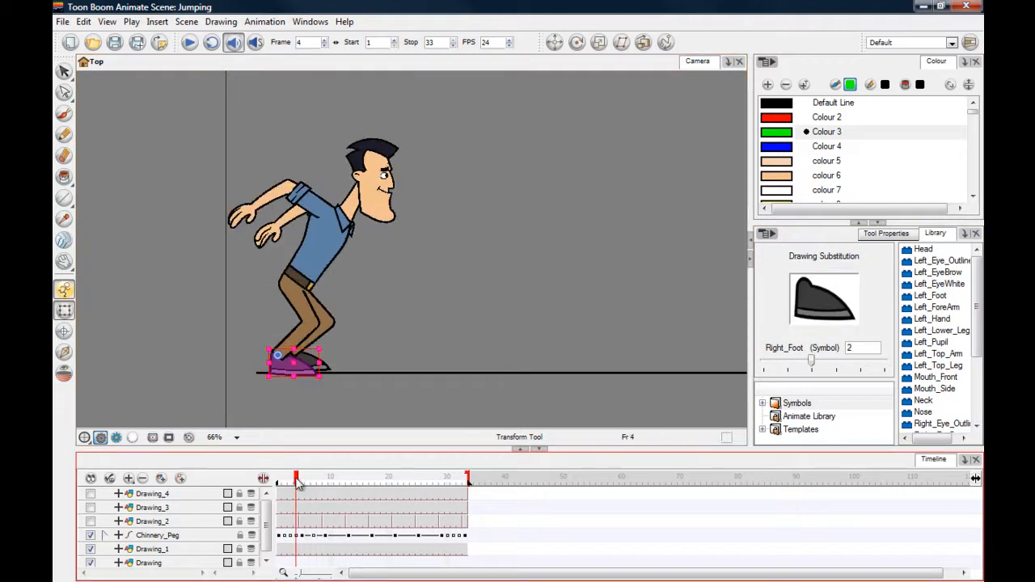
left_click(300, 480)
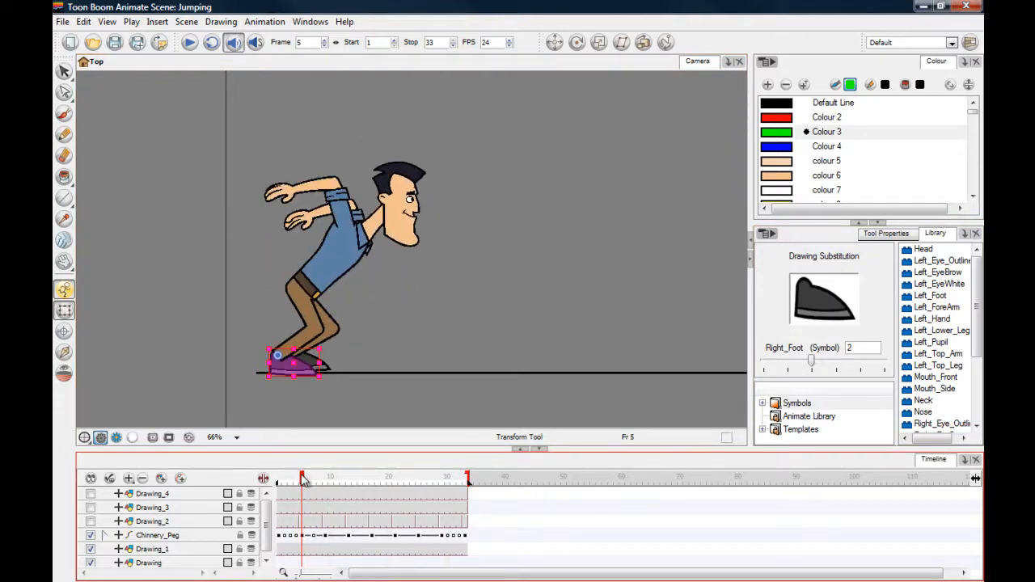
left_click(309, 477)
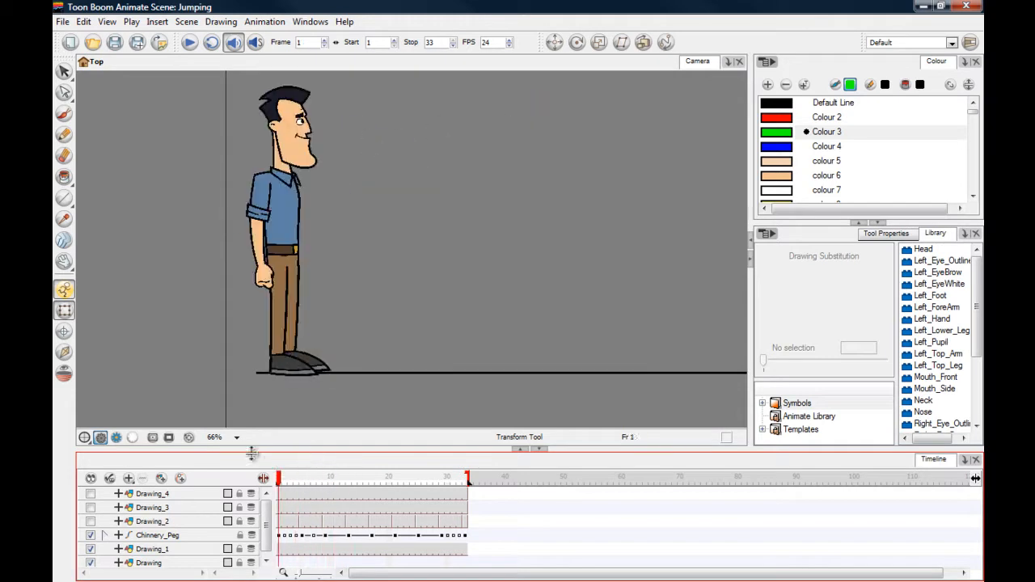
left_click(189, 42)
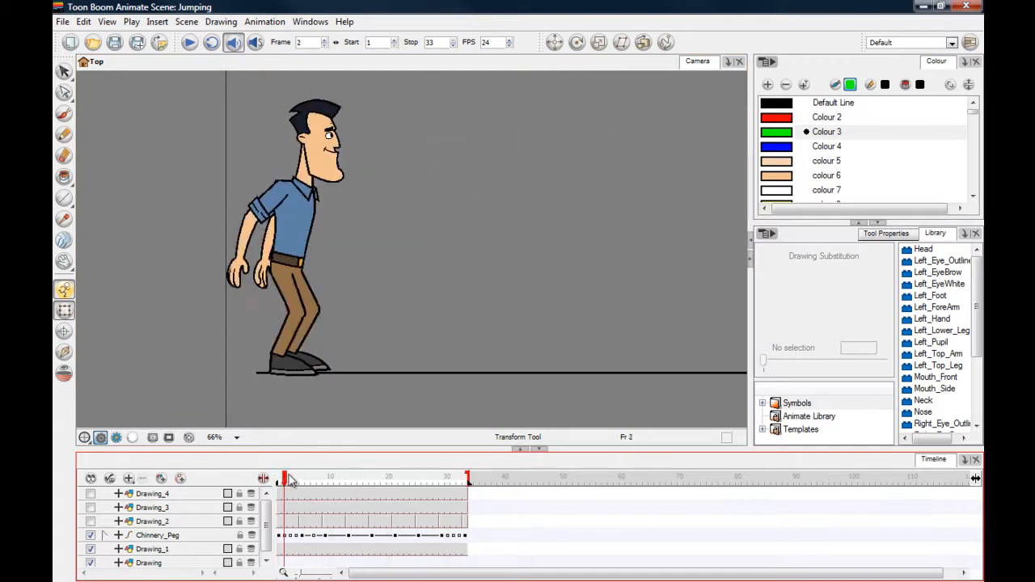
left_click(279, 478)
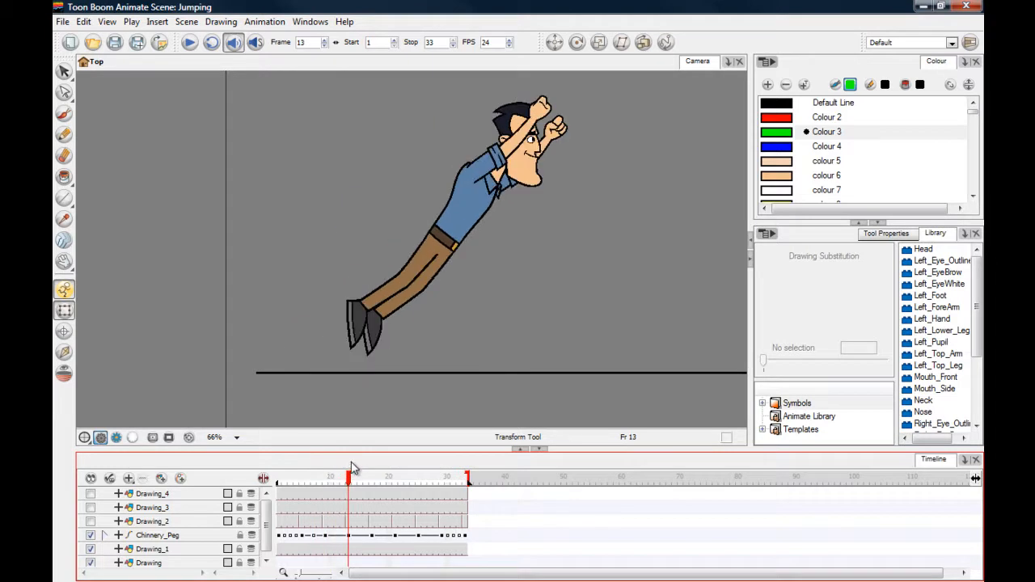
left_click_drag(350, 476, 332, 475)
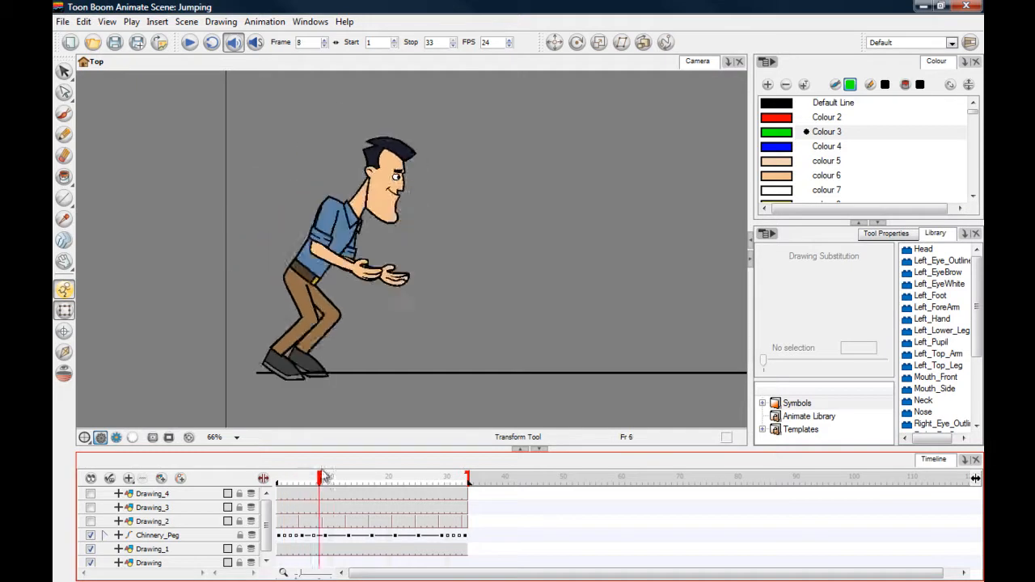
left_click_drag(326, 478, 300, 477)
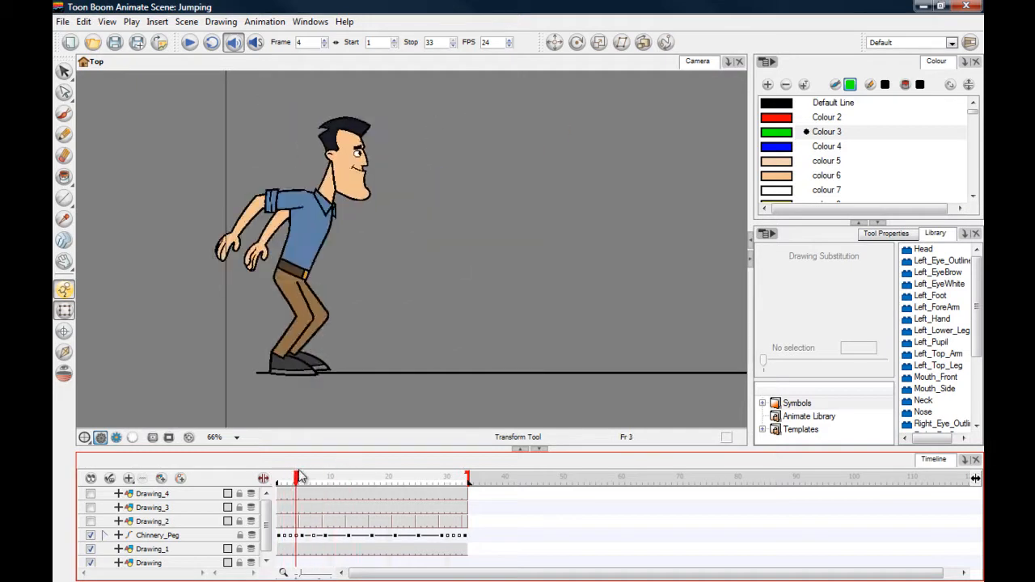
left_click(300, 477)
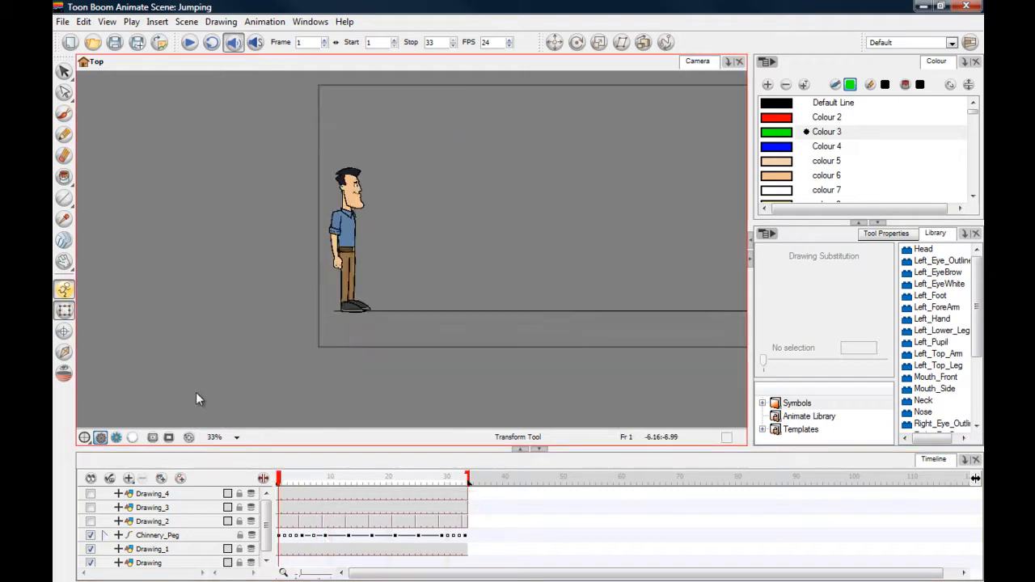
left_click(189, 42)
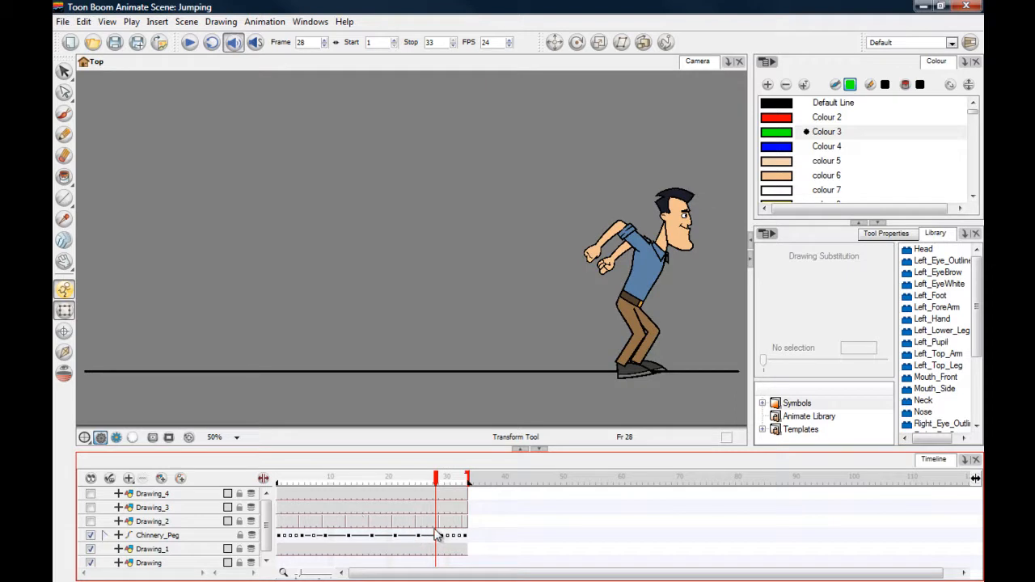
left_click_drag(435, 483, 427, 483)
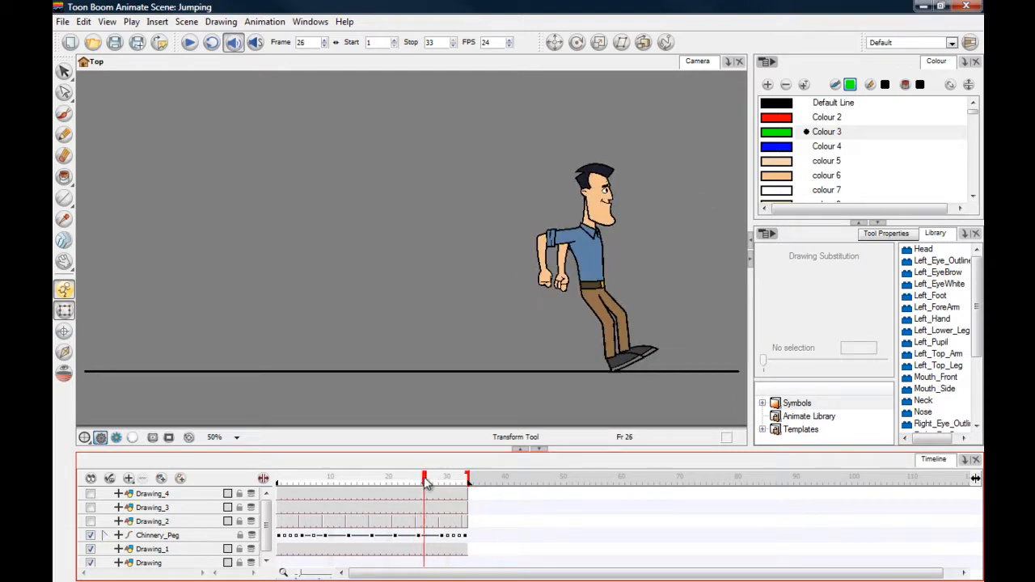
left_click_drag(426, 481, 413, 481)
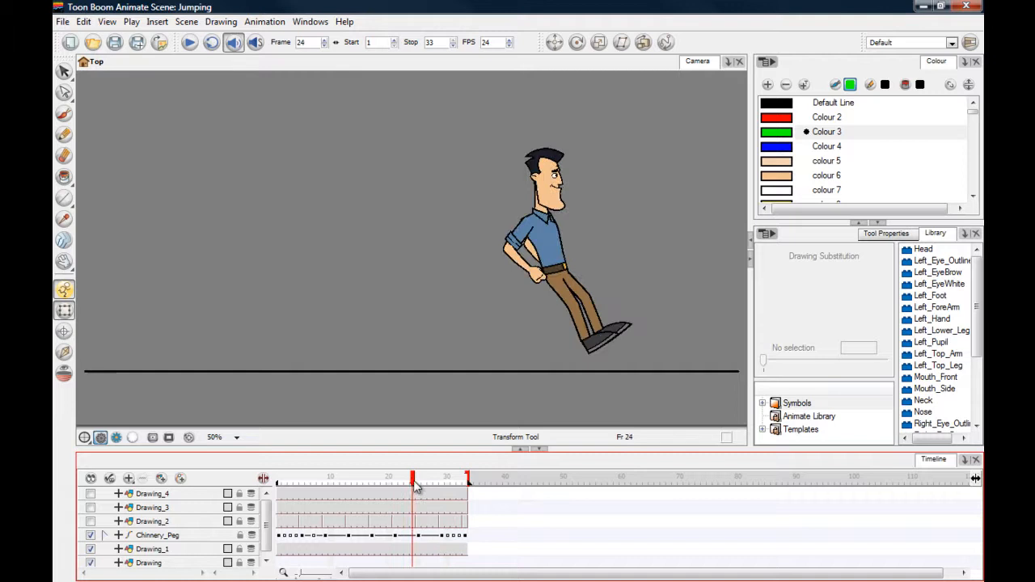
left_click_drag(413, 480, 433, 480)
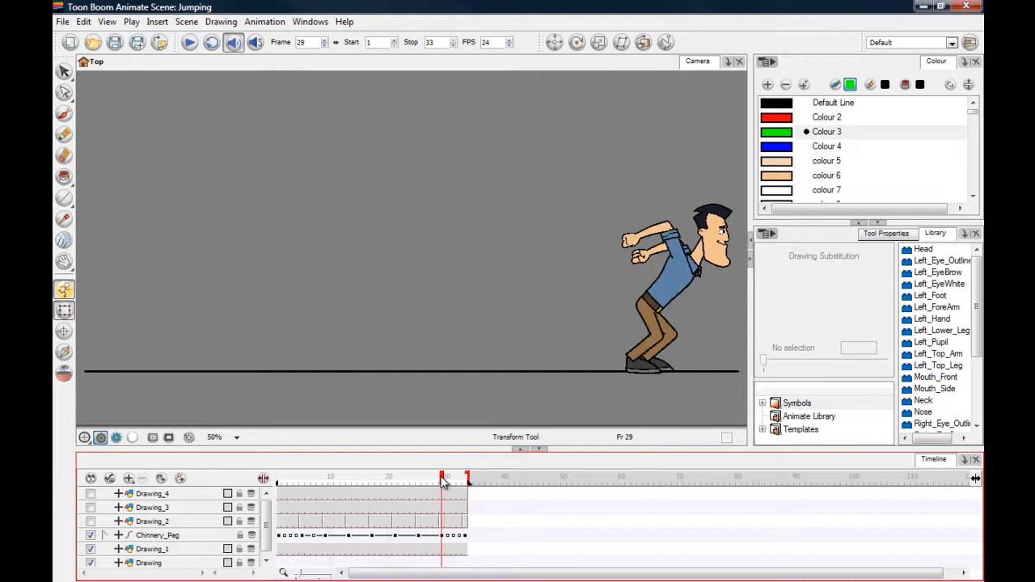
left_click(443, 478)
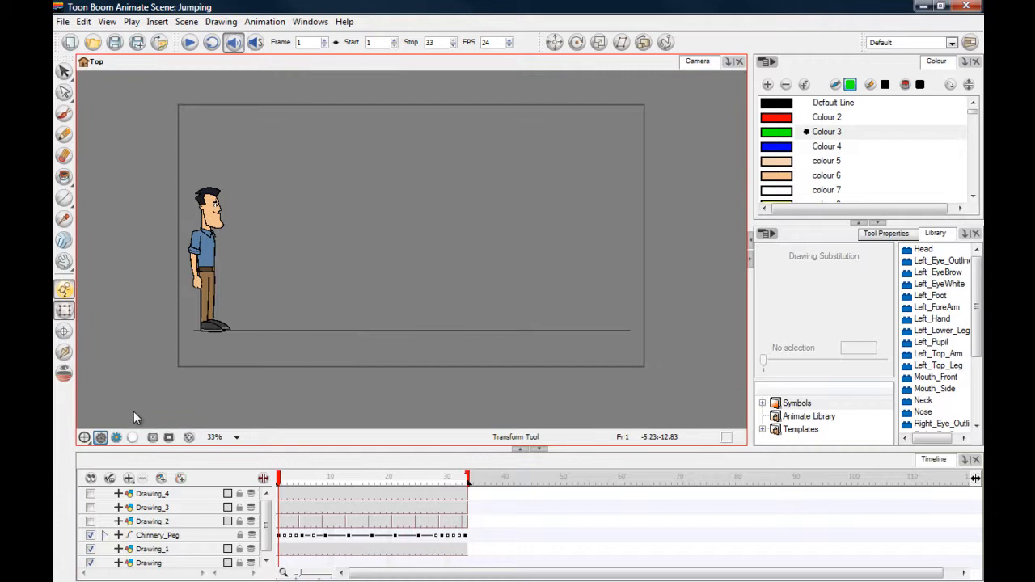
left_click(189, 43)
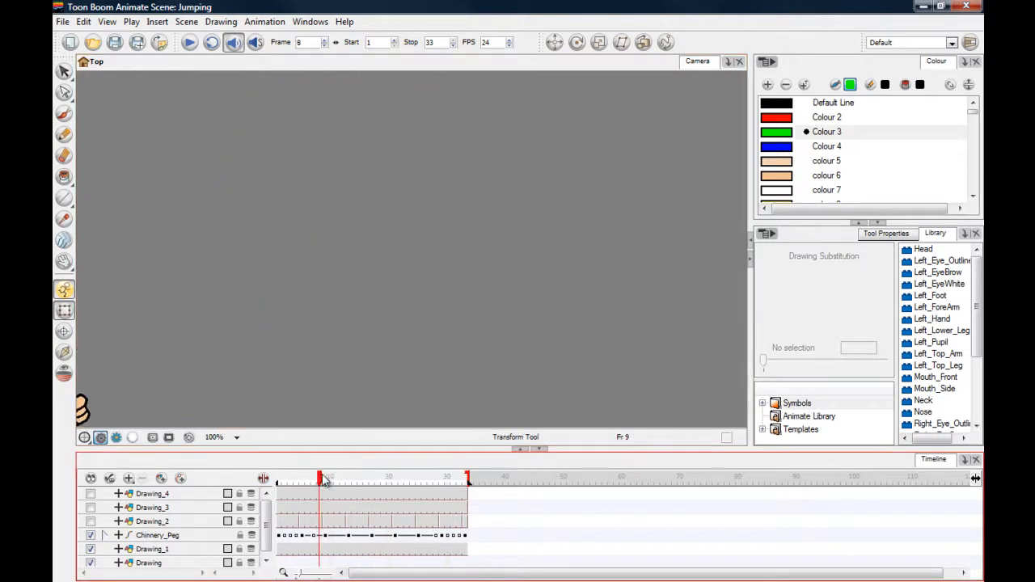
left_click_drag(319, 478, 402, 478)
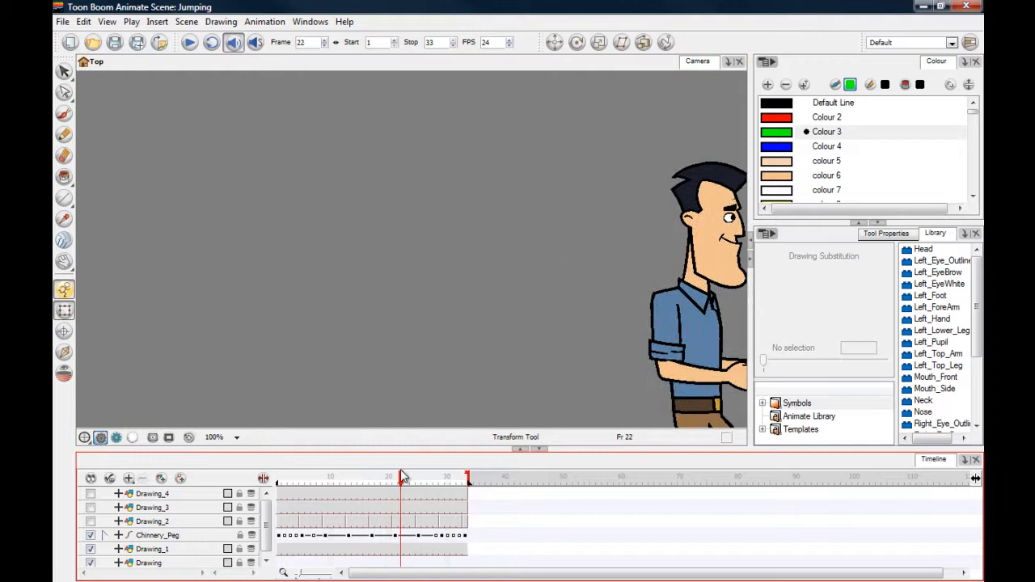
left_click(346, 477)
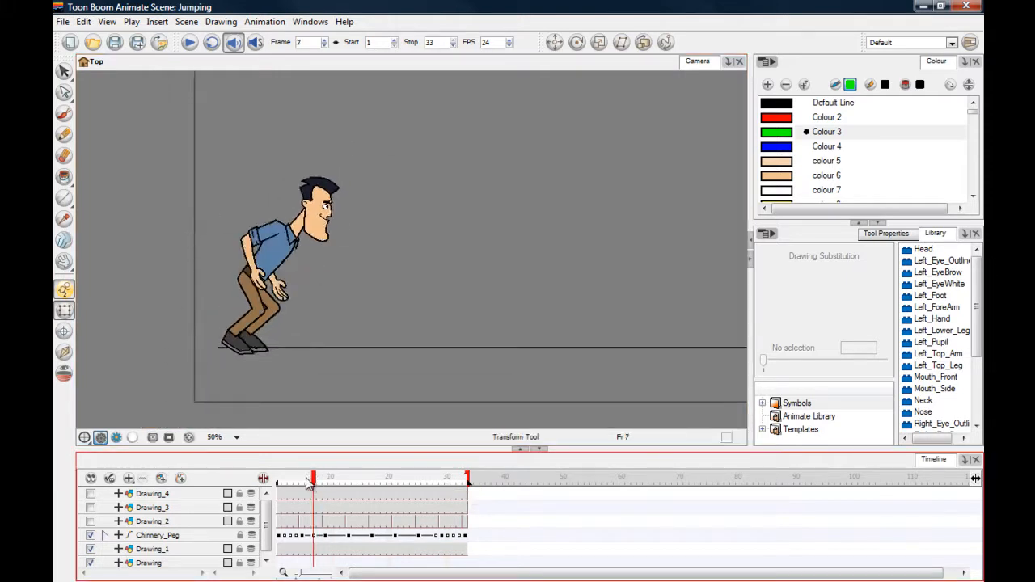
left_click_drag(312, 478, 301, 478)
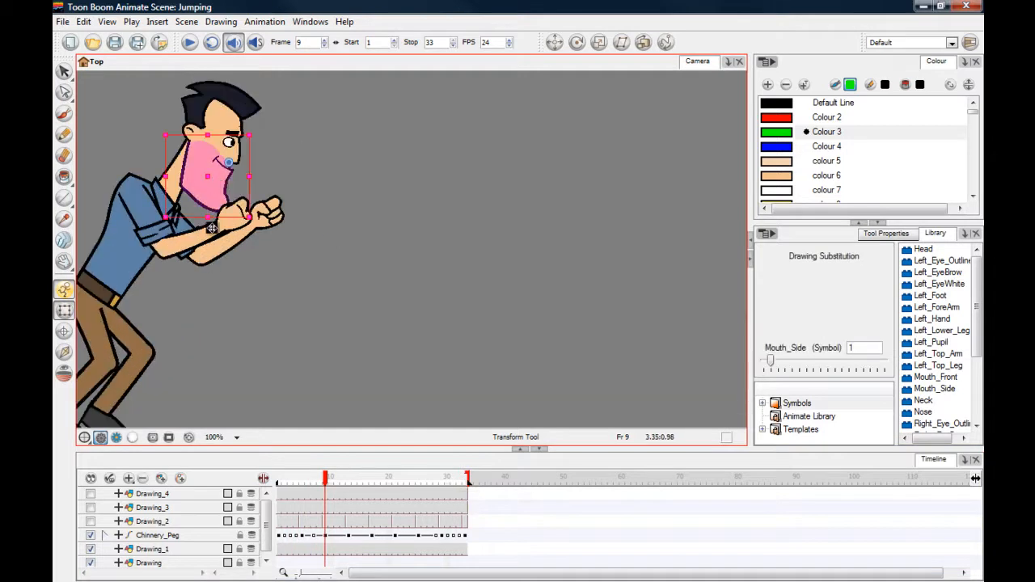
left_click_drag(769, 362, 776, 363)
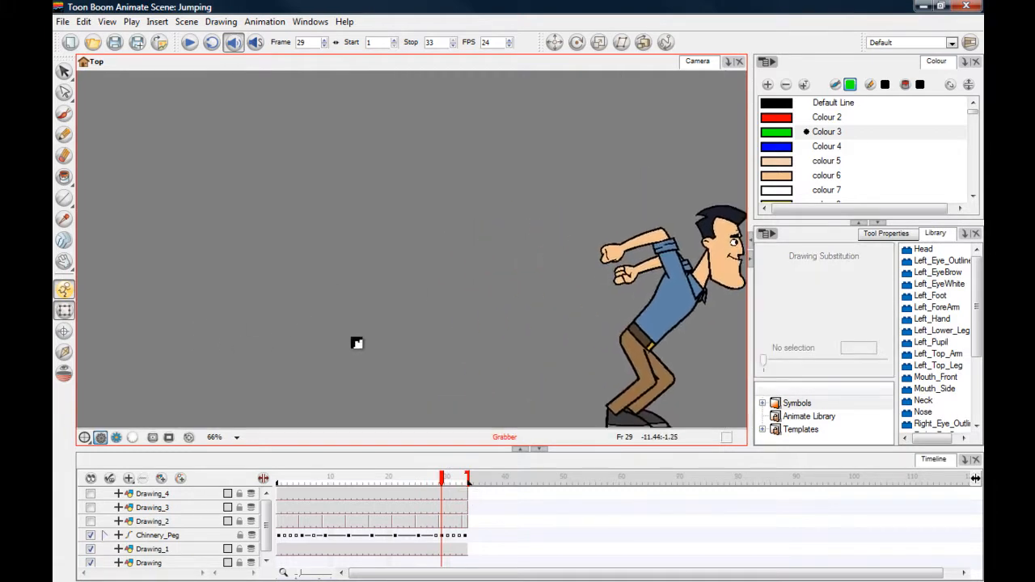
left_click(365, 477)
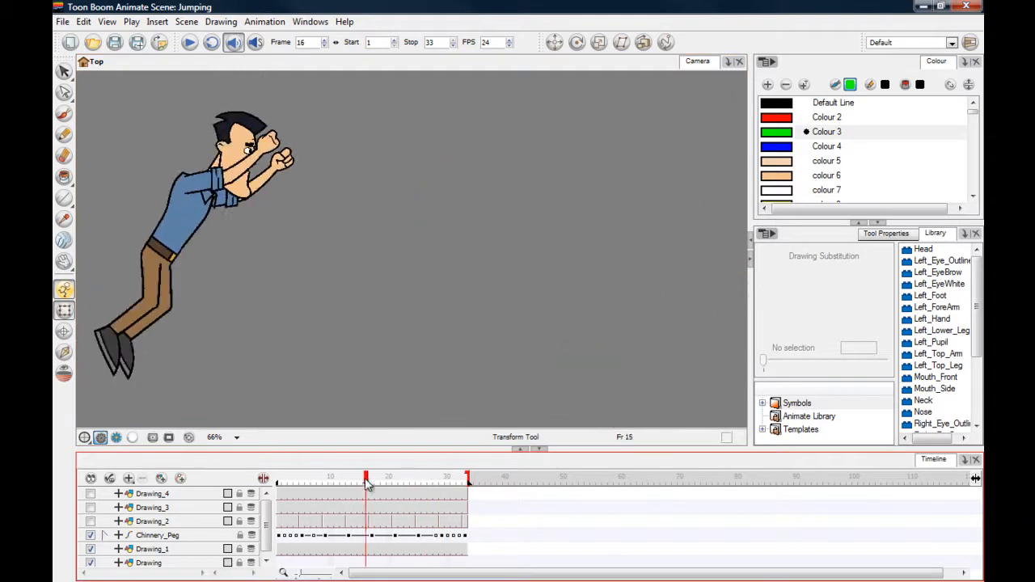
left_click_drag(365, 481, 402, 481)
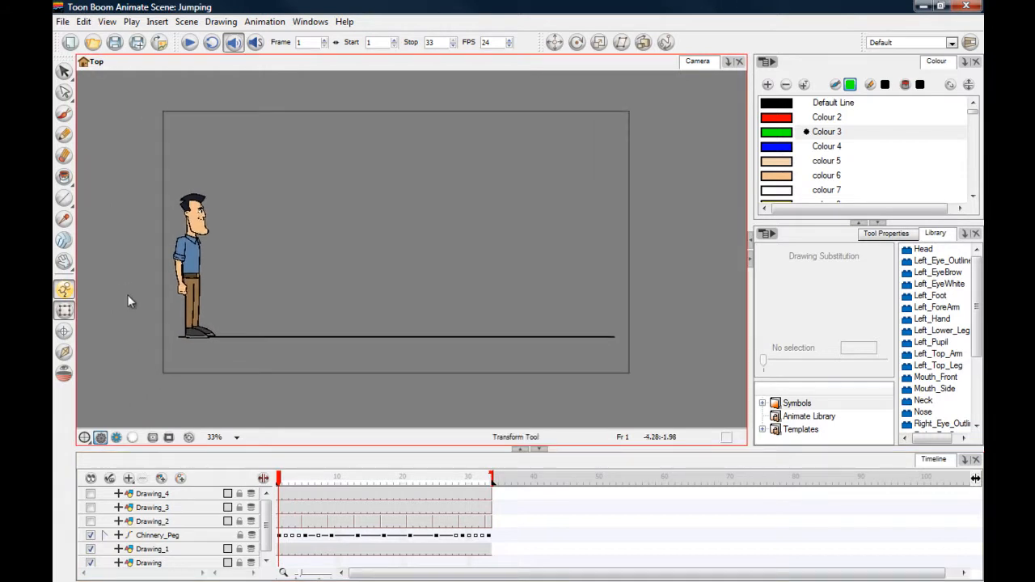
mouse_move(162, 317)
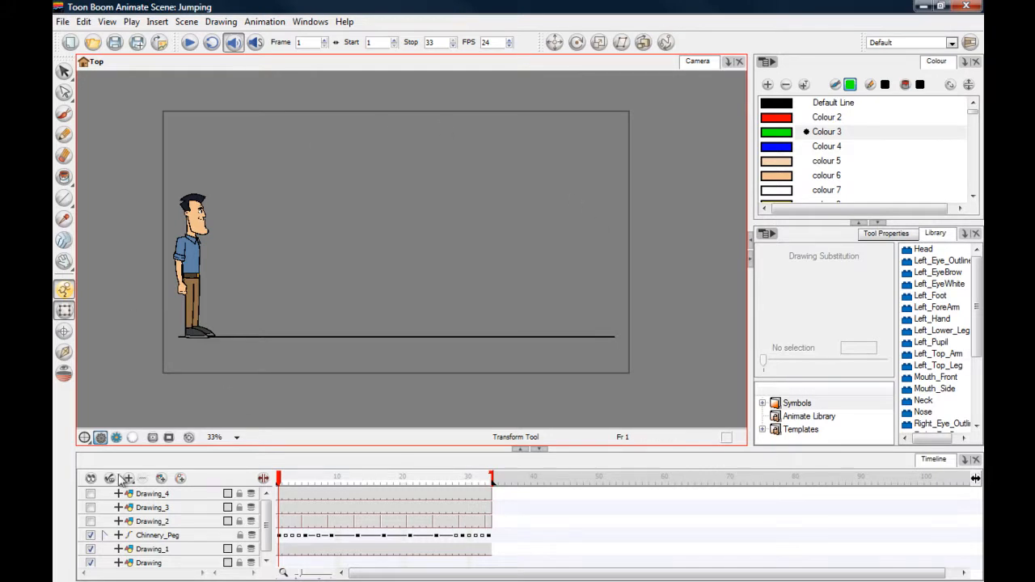
left_click(91, 521)
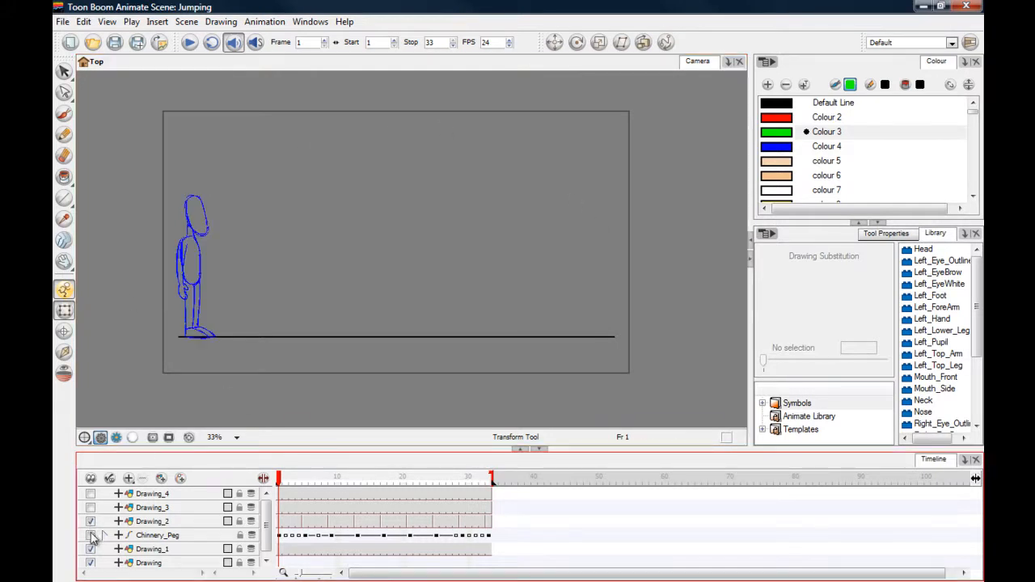
left_click(306, 477)
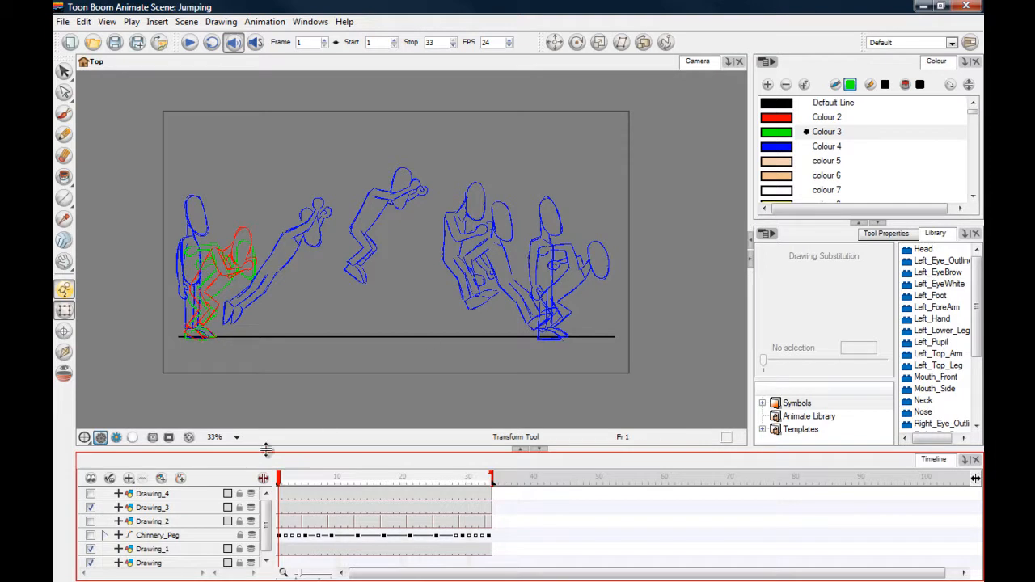
left_click(90, 507)
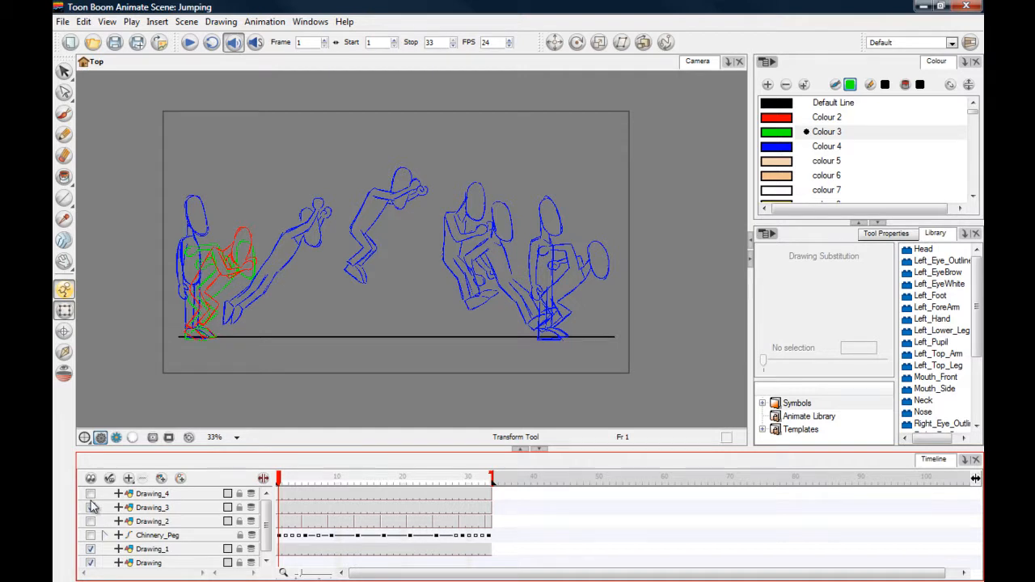
left_click(90, 493)
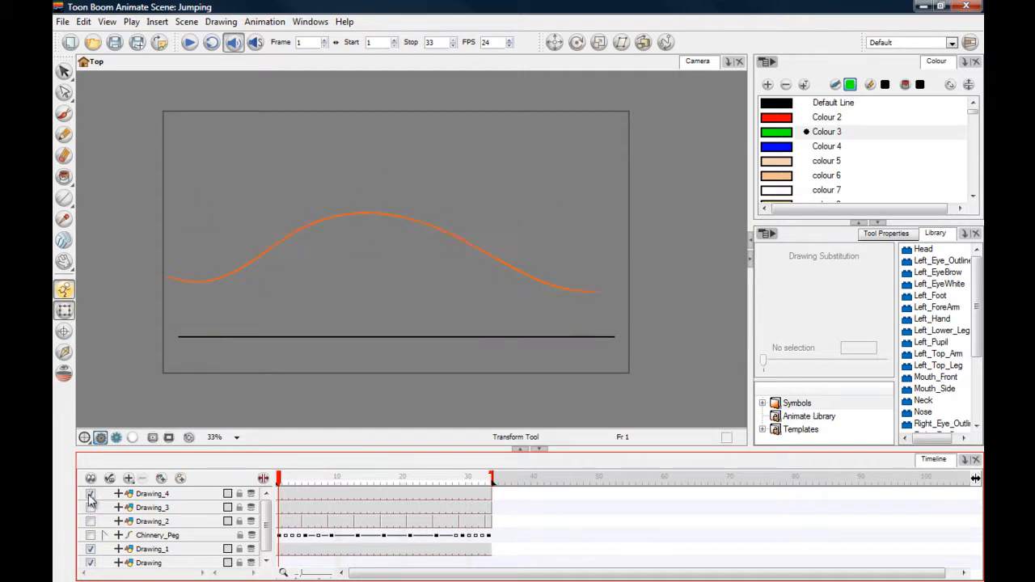
left_click(91, 494)
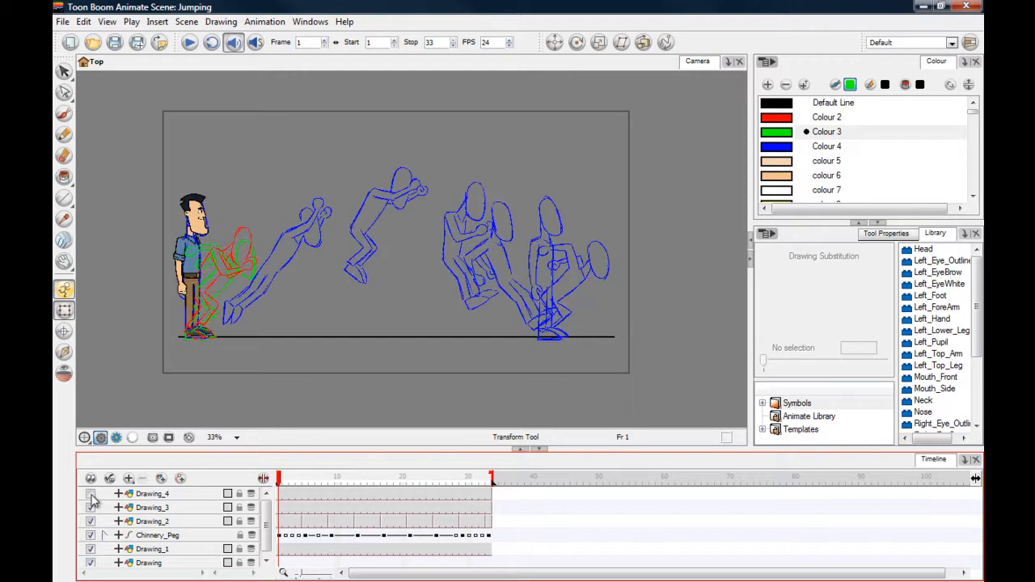
left_click(91, 495)
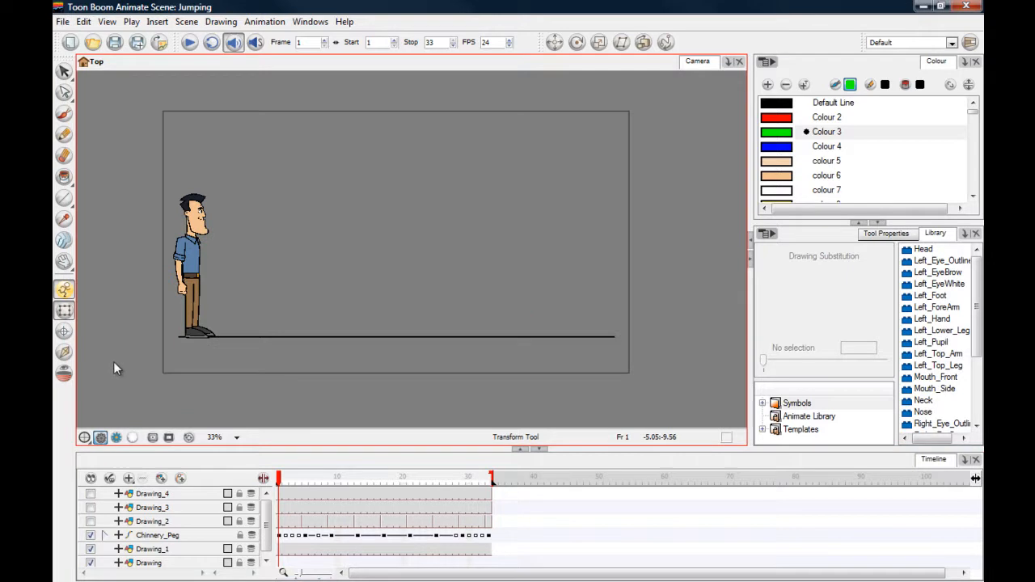
mouse_move(125, 358)
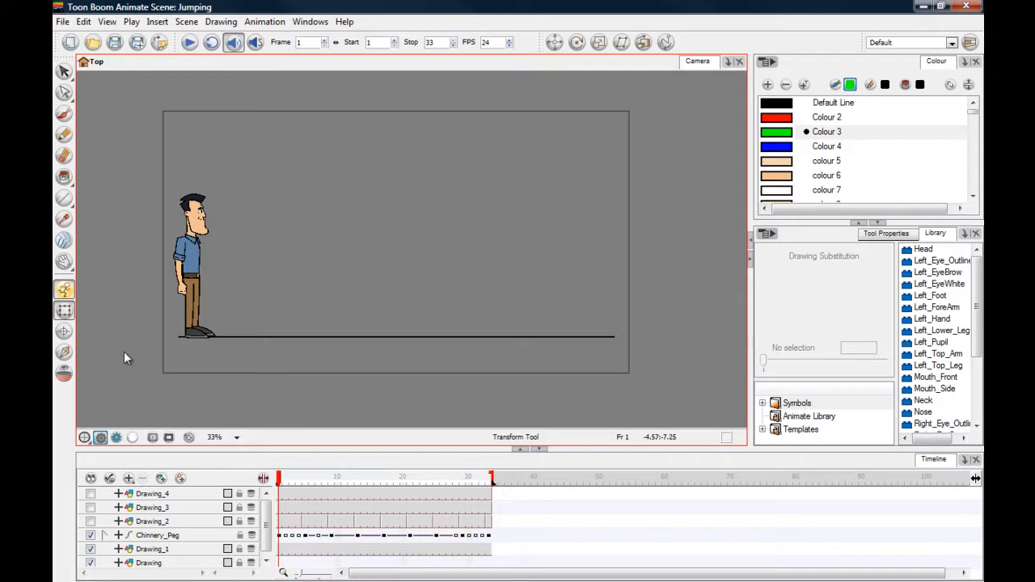
left_click(189, 42)
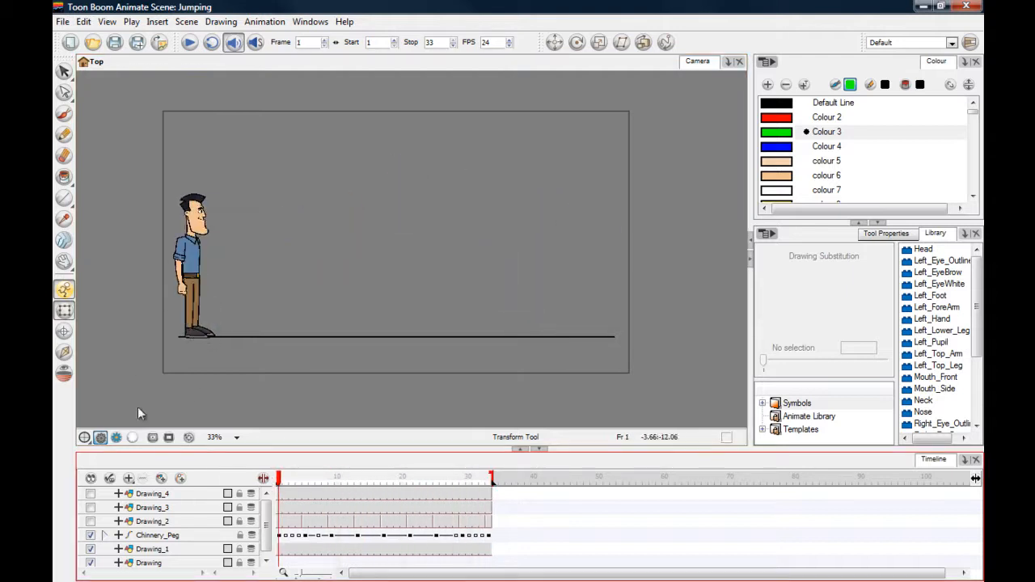
left_click(328, 477)
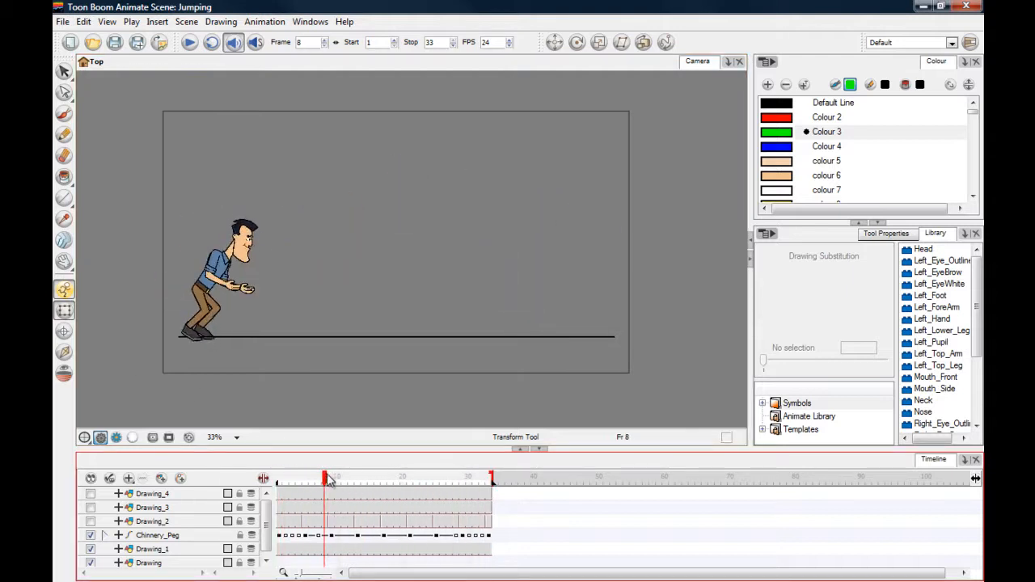
left_click_drag(328, 477, 351, 477)
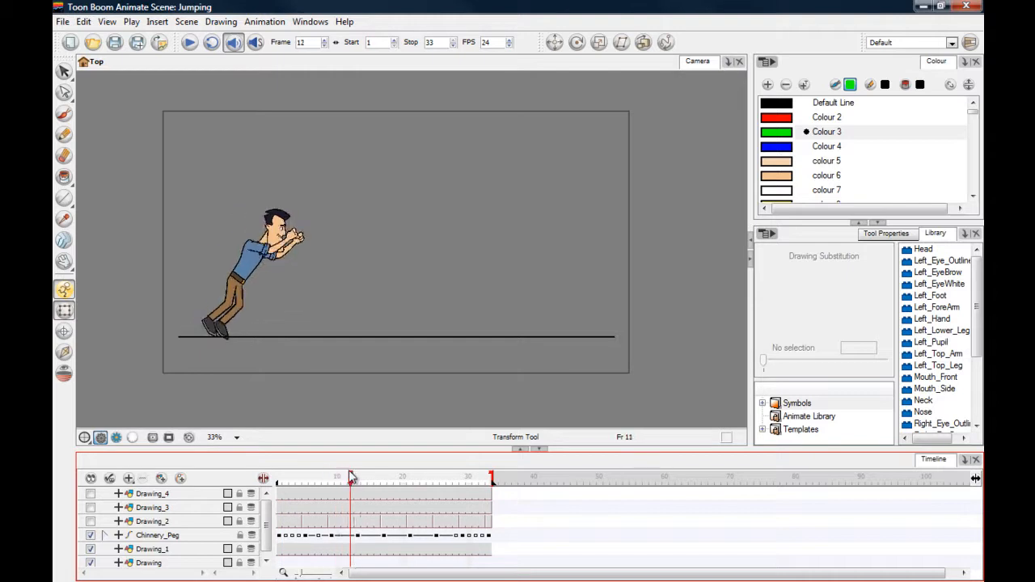
left_click(351, 476)
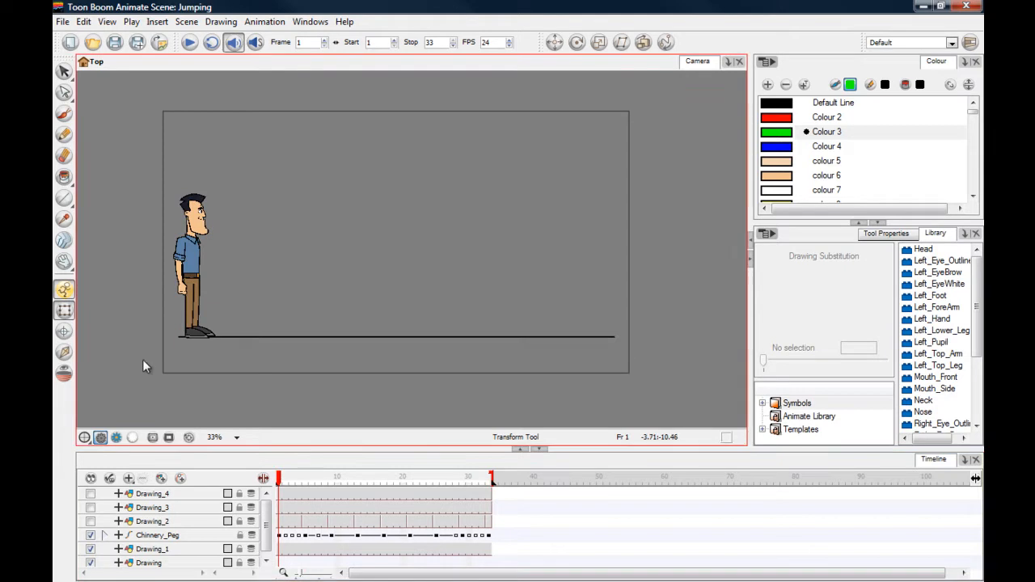
mouse_move(164, 344)
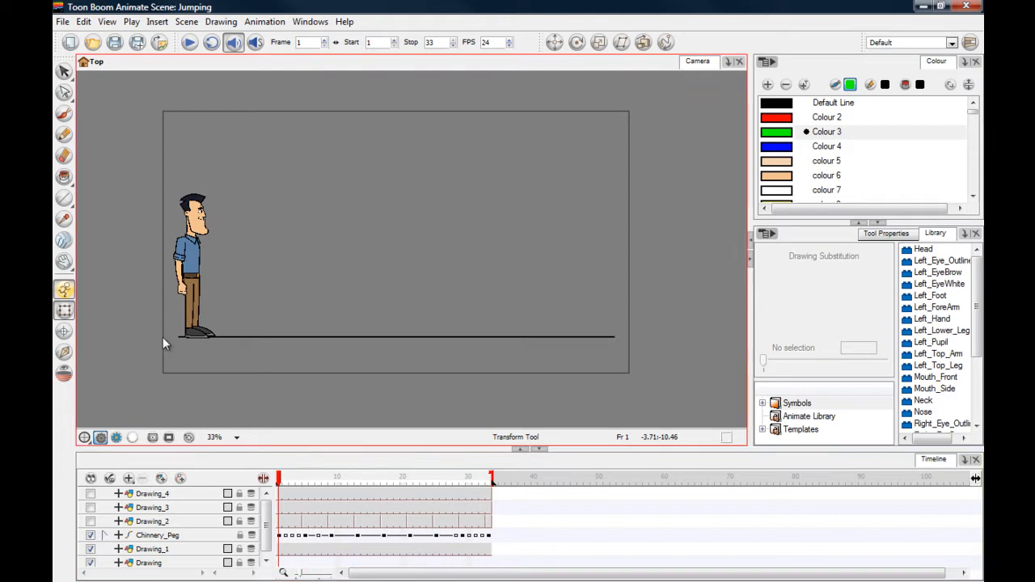